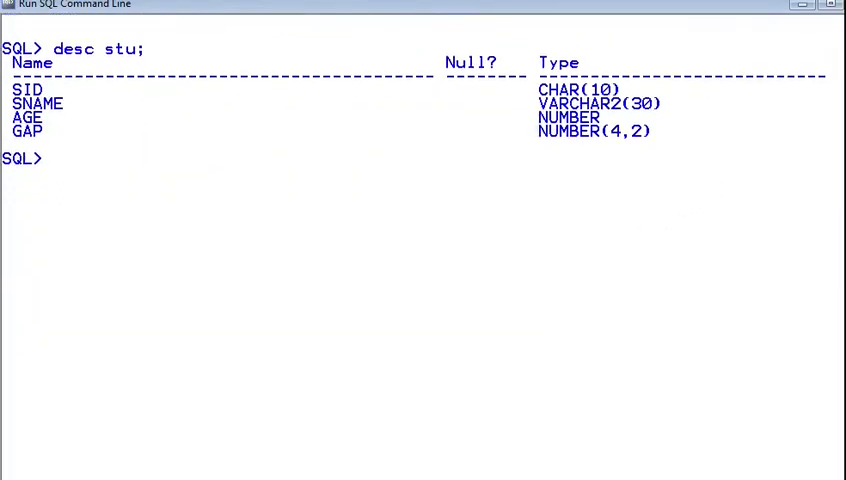
mouse_move(82, 144)
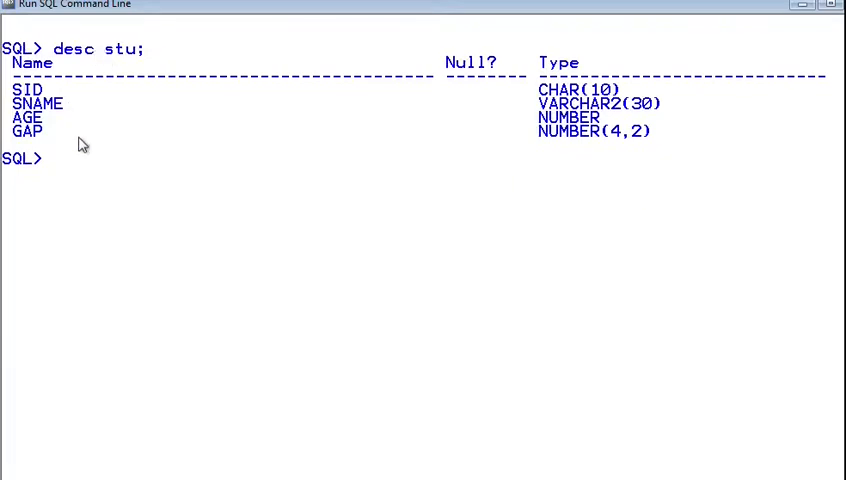
Step: Describe the student table structure showing SID, SNAME, AGE and GAP columns
text(desc student;)
text(select * from stu;)
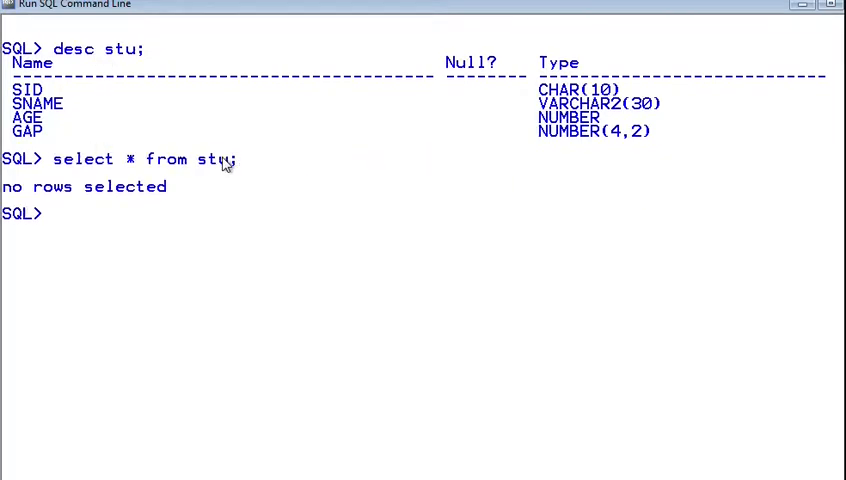
mouse_move(164, 196)
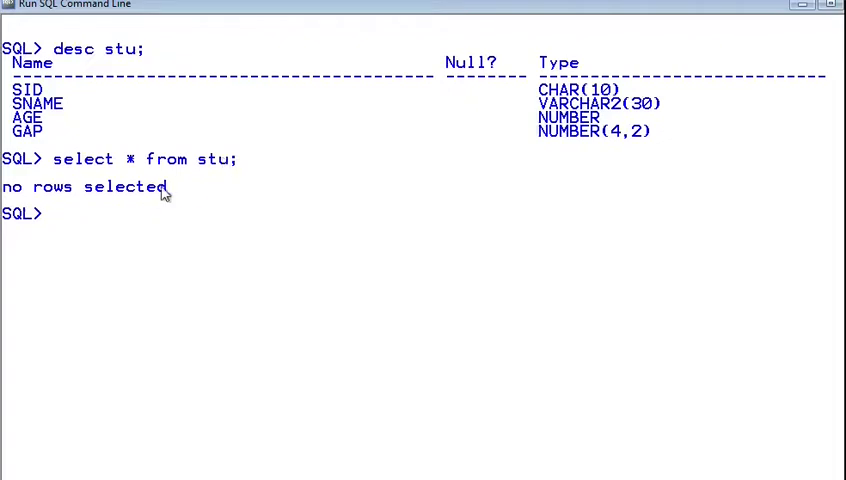
text(insert into student values('b141161','laxman',22, 9.3);)
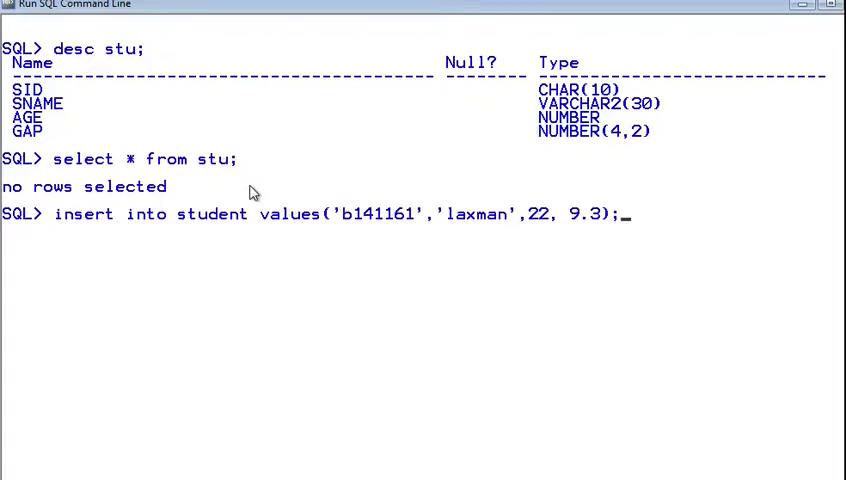
mouse_move(404, 228)
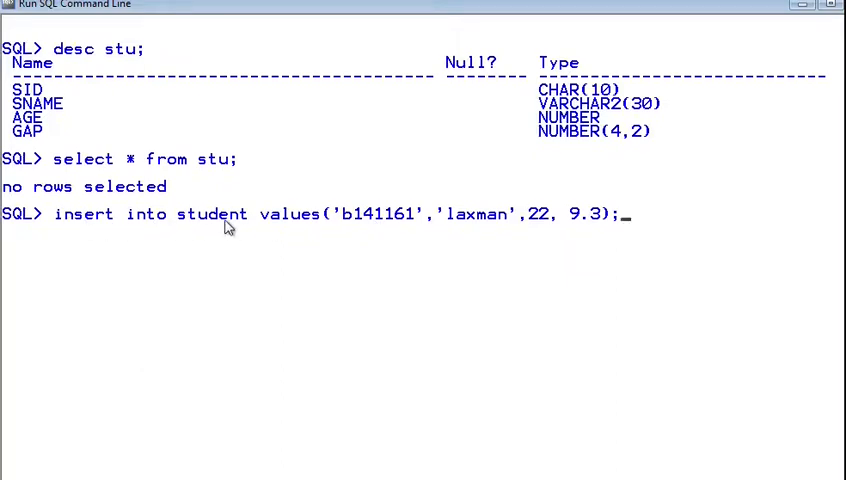
mouse_move(348, 230)
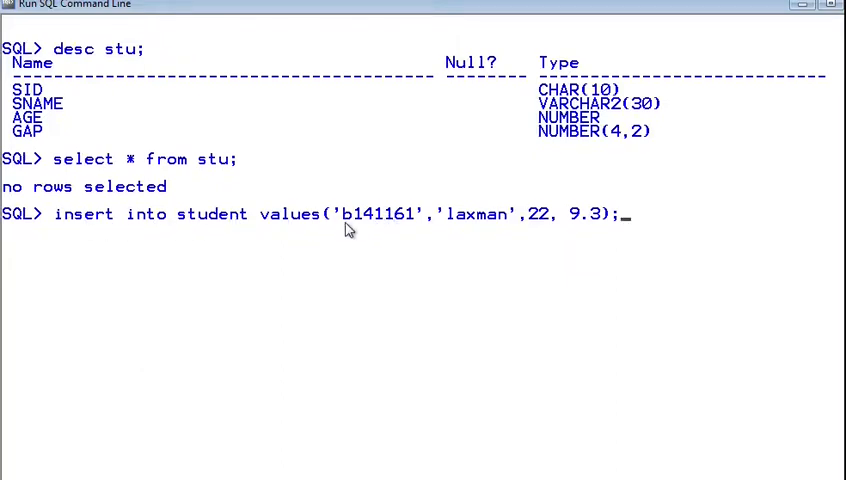
mouse_move(32, 84)
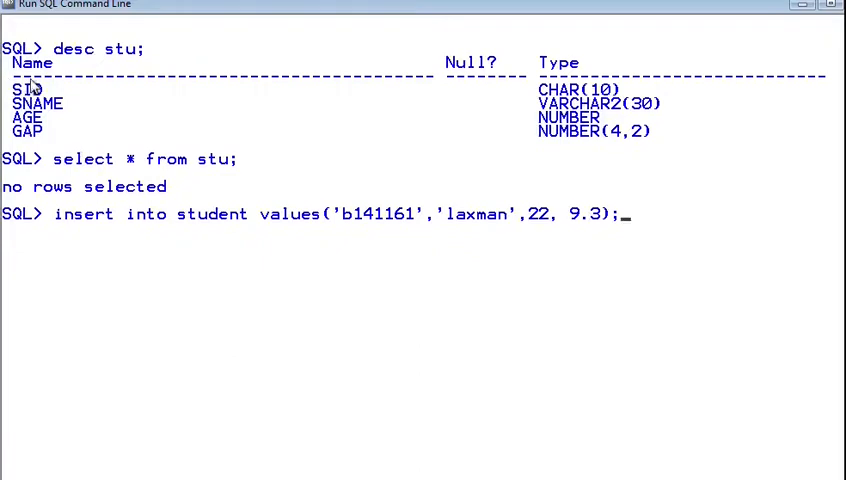
mouse_move(512, 220)
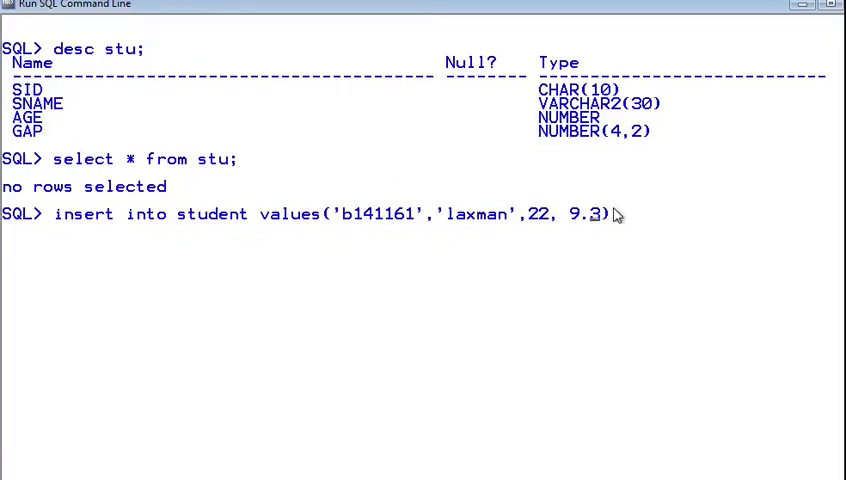
text(_)
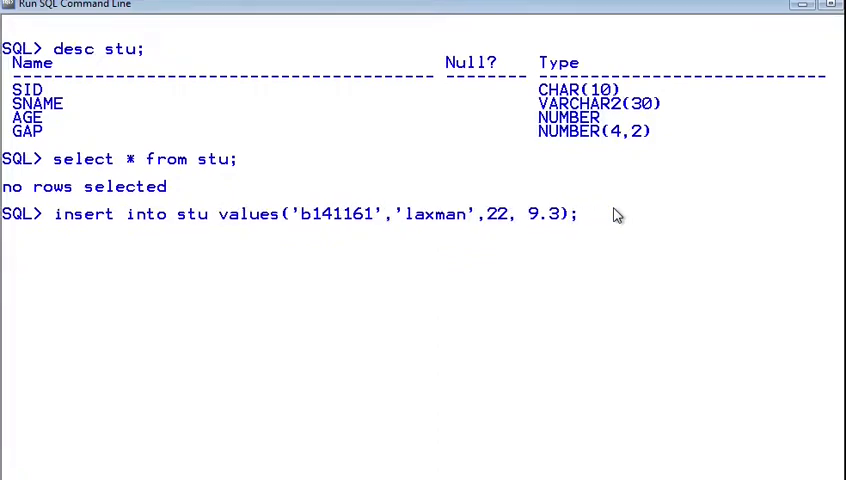
key(Return)
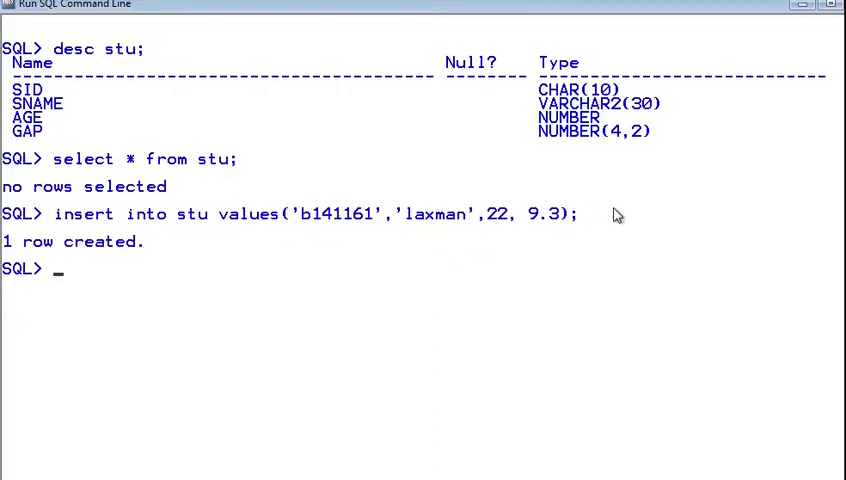
text(insert into student values('b141160','ram',21, 8.9);)
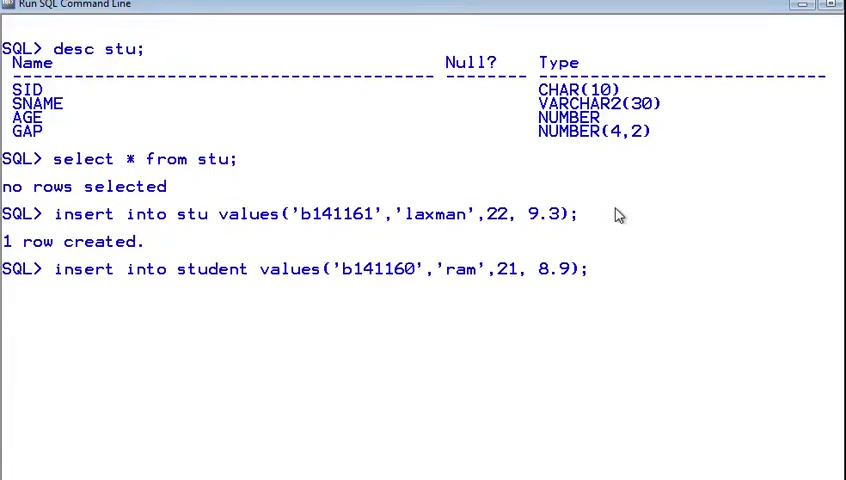
key(Return)
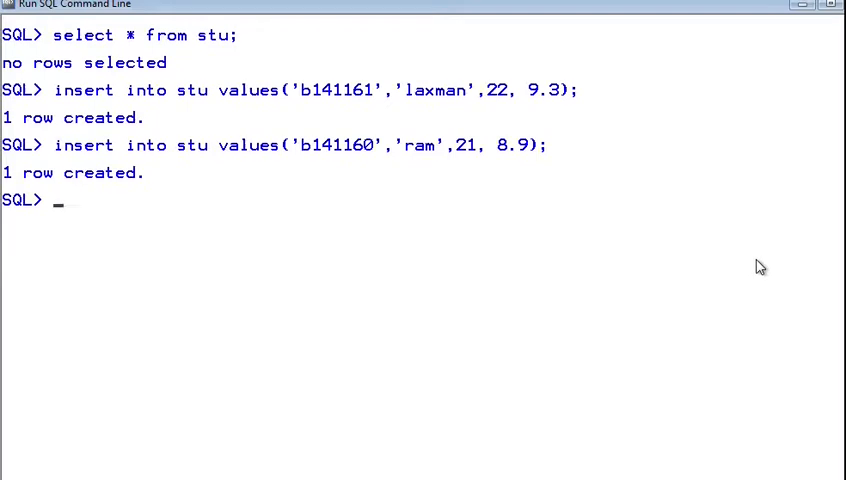
Step: Query all rows of stu to list laxman and ram
text(select * from stu;)
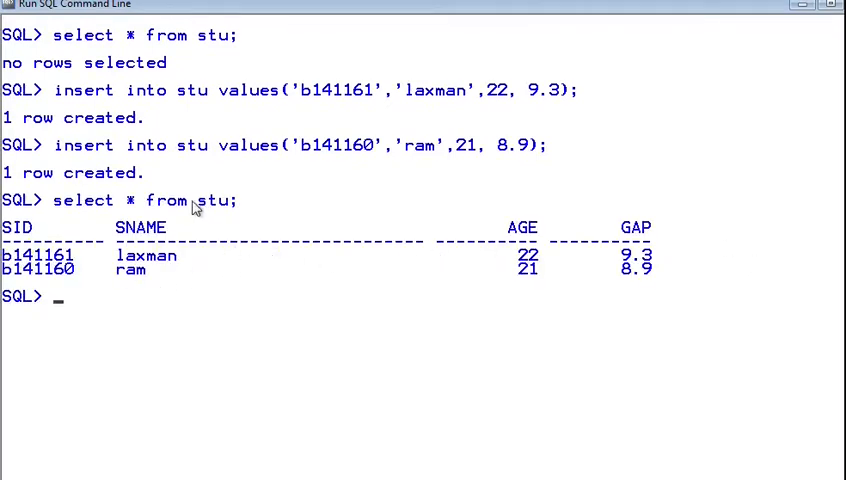
mouse_move(256, 312)
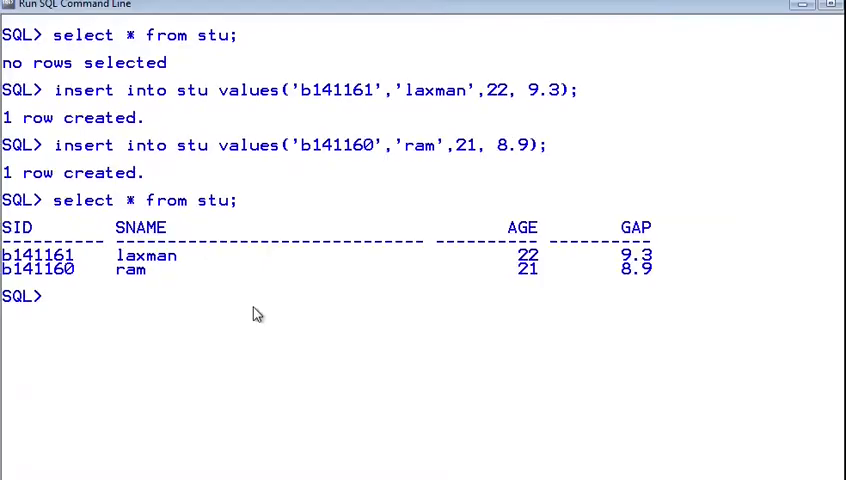
Step: Write insert into stu values('&sid','&name',&age,&gpa) using substitution variables
text(insert into)
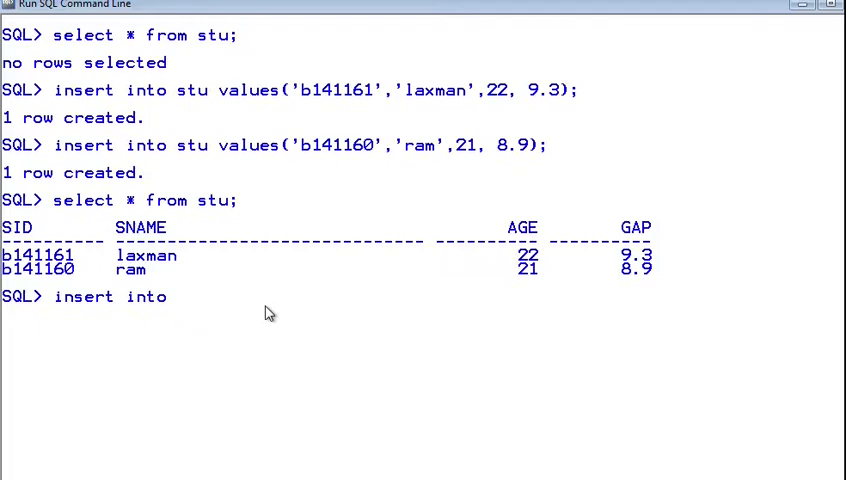
text(stu vale)
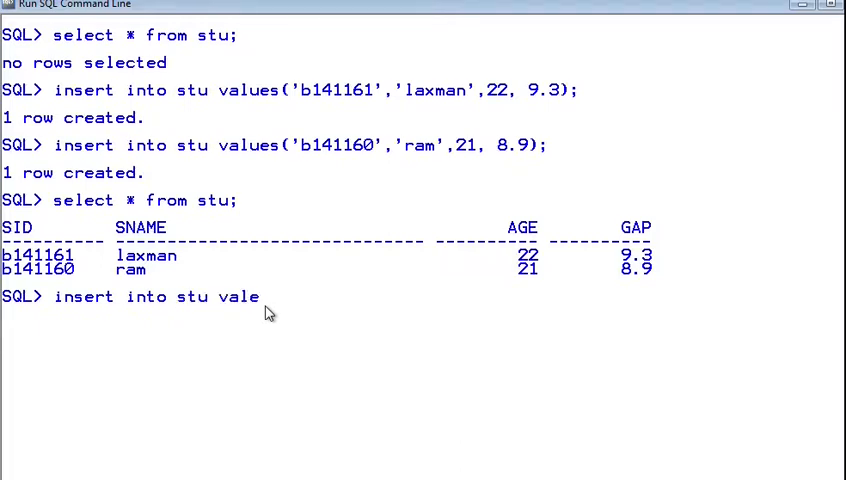
text(s)
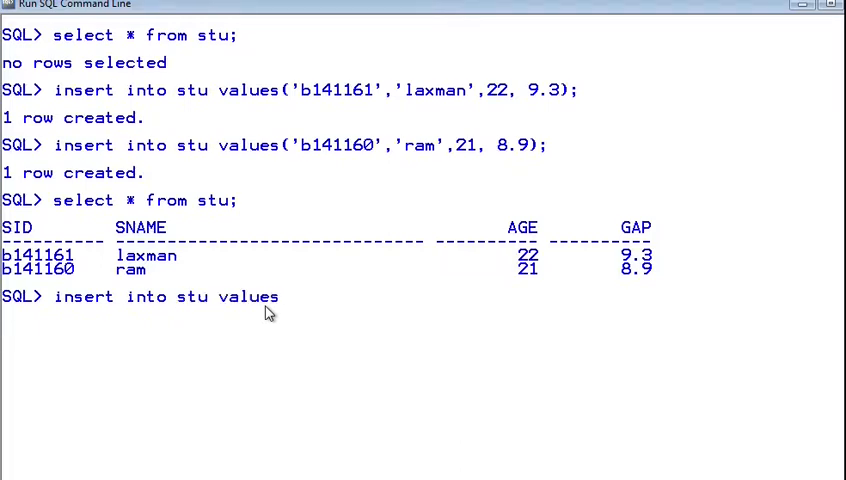
text(('&')
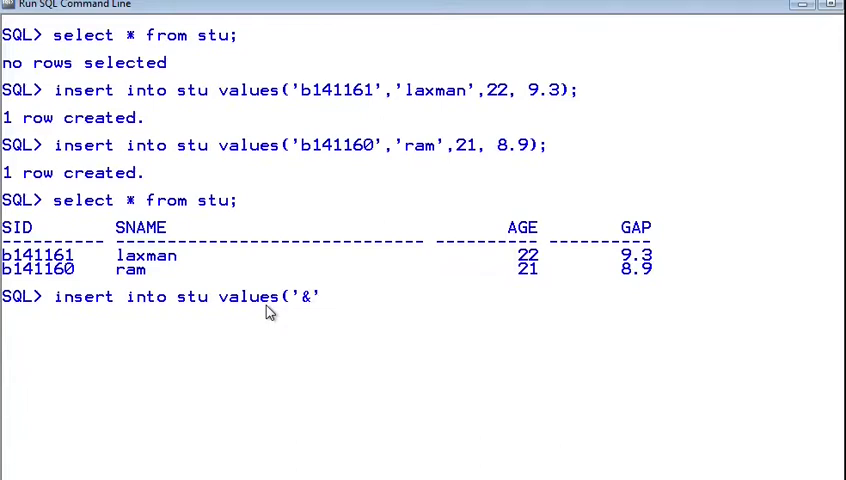
text(si)
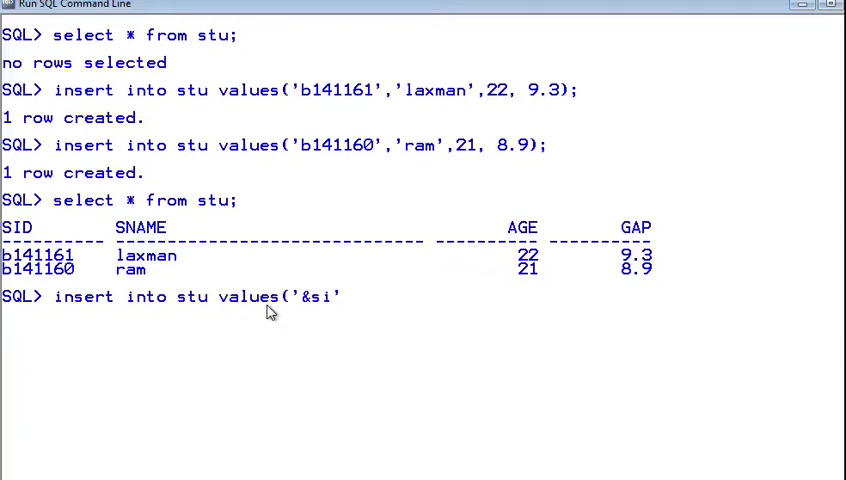
text(d', ')
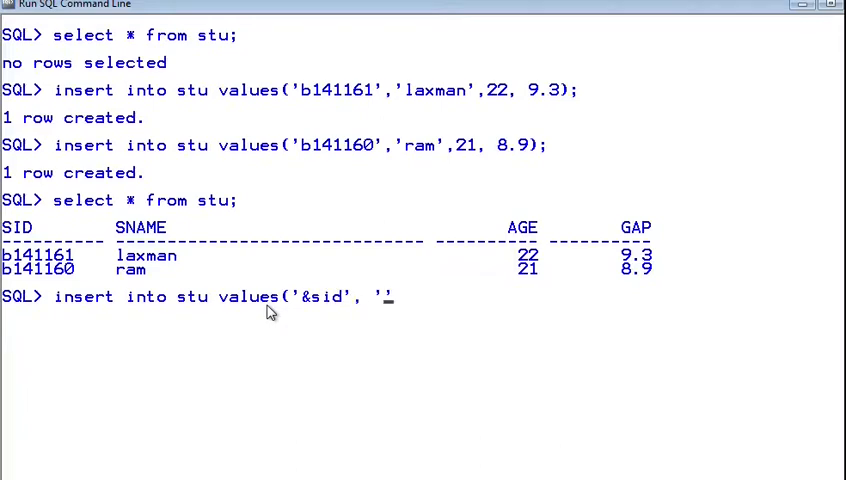
text(&name')
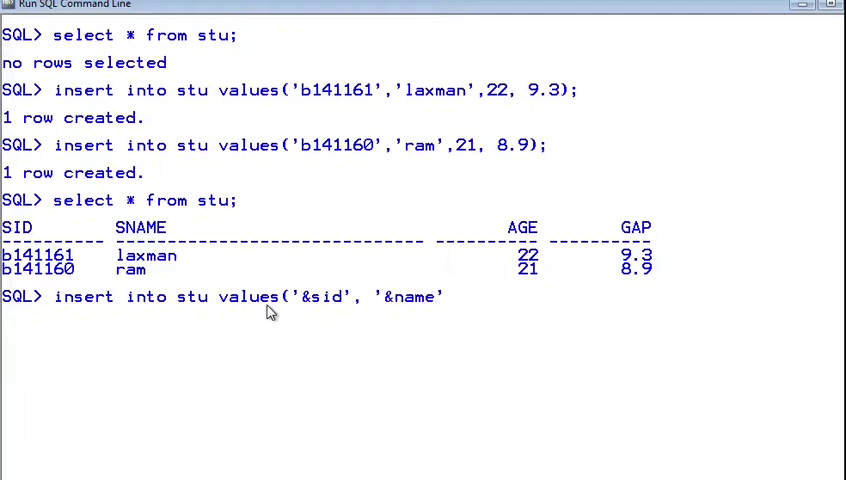
text(,)
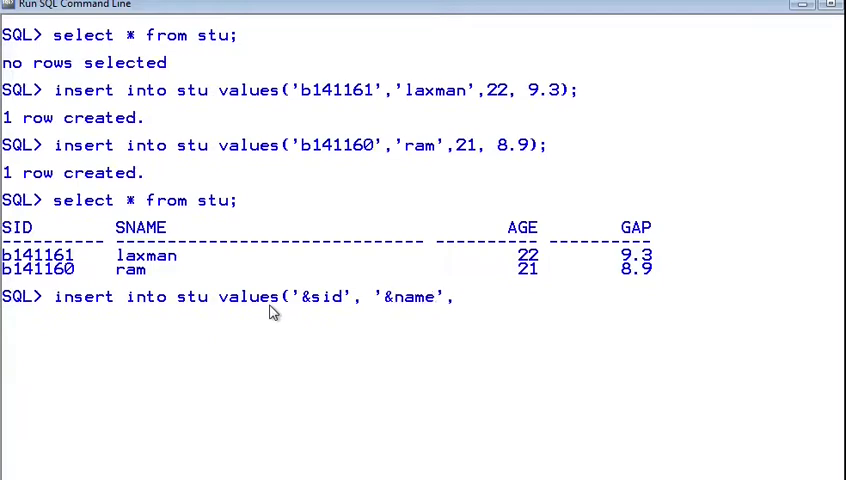
text(&age)
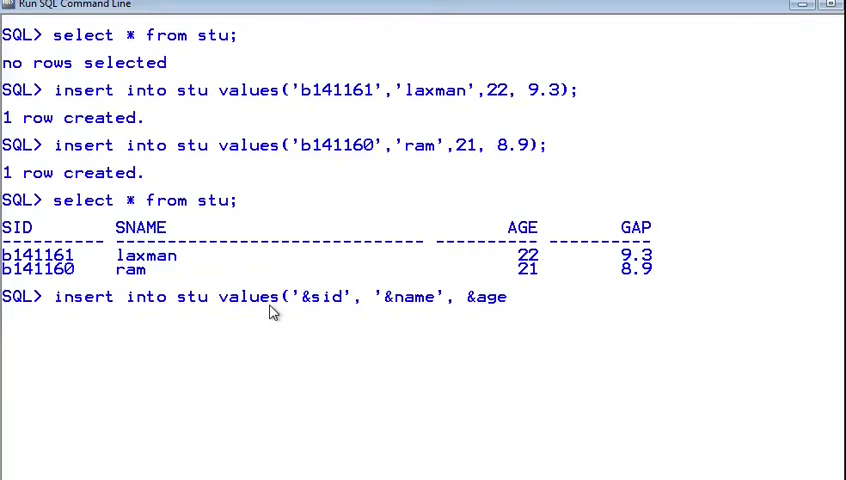
text(, &gpo)
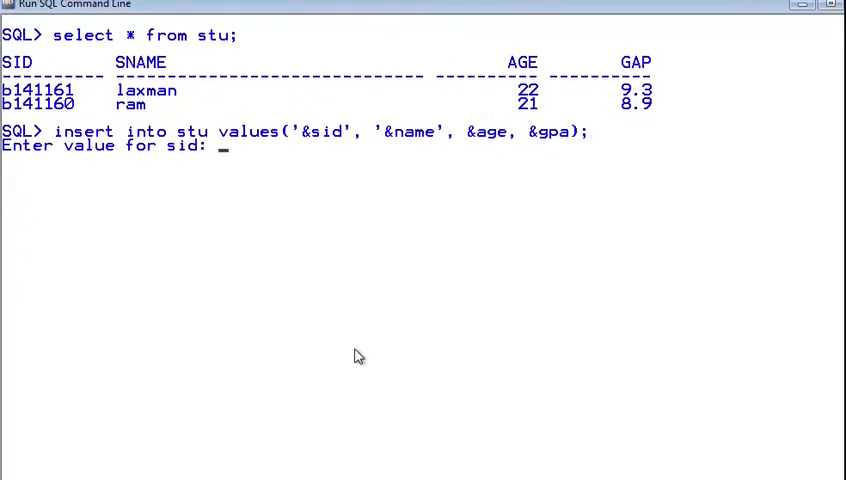
mouse_move(224, 194)
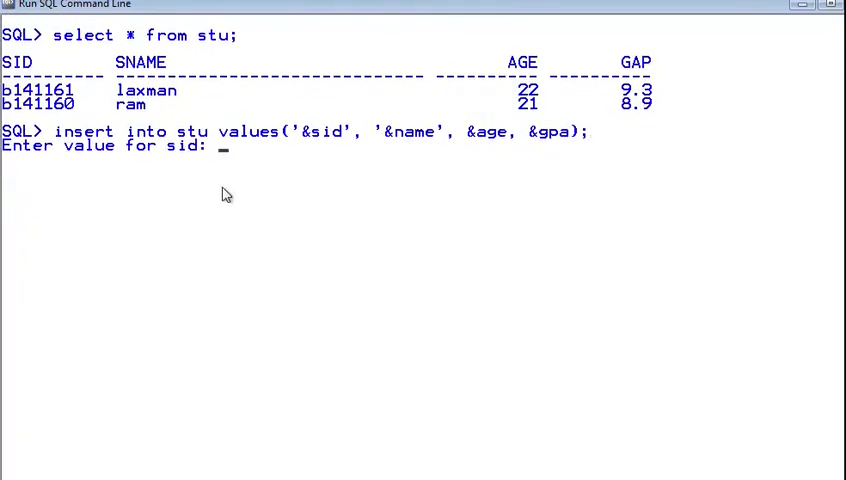
mouse_move(218, 156)
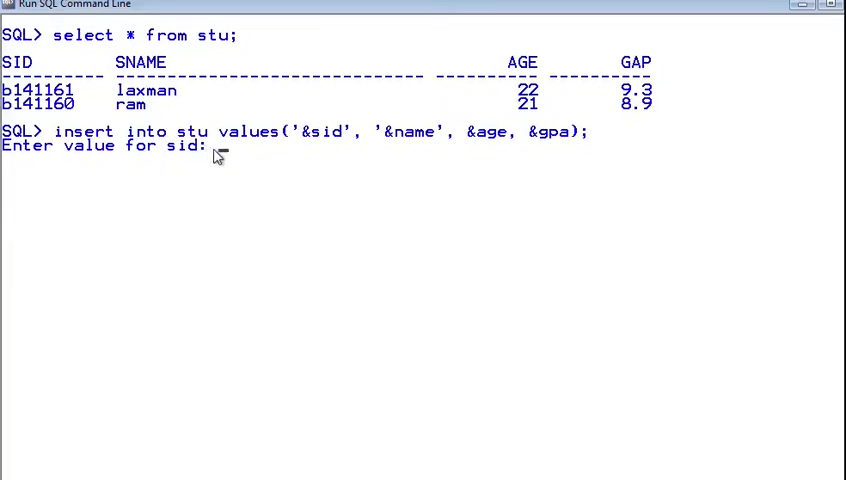
Step: Answer the prompts with b141162, raghu, 24 and 9.7 to create the third row
text(b14)
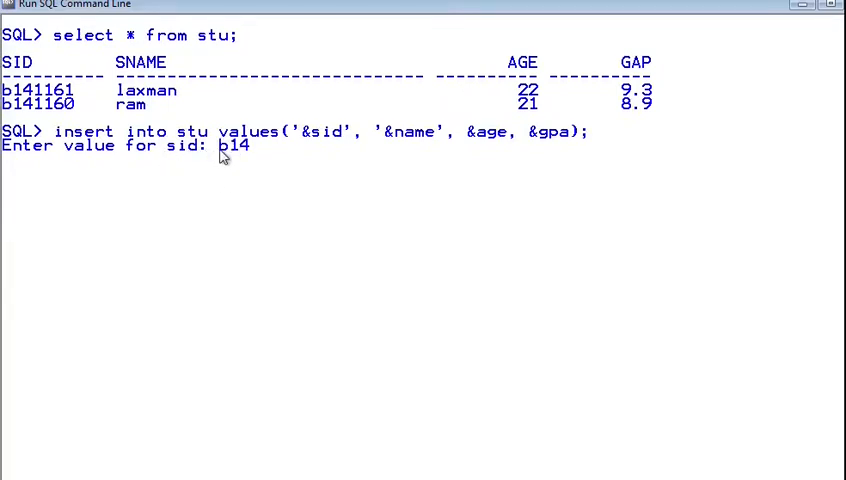
text(116)
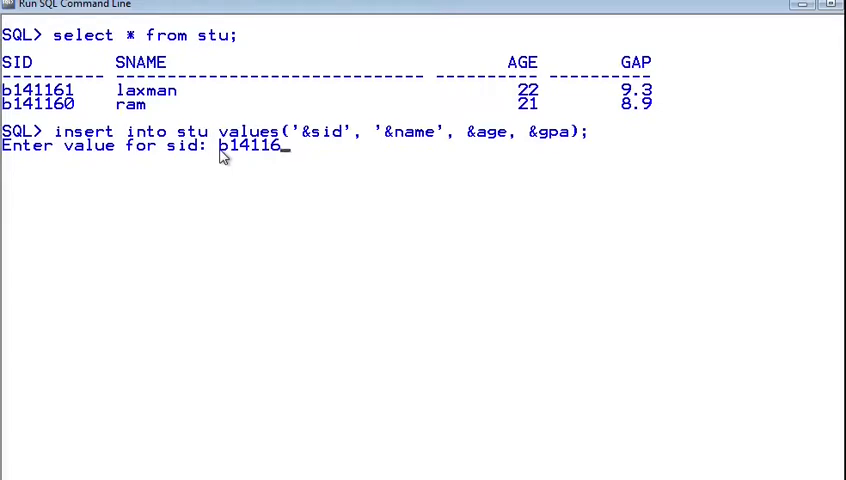
key(Return)
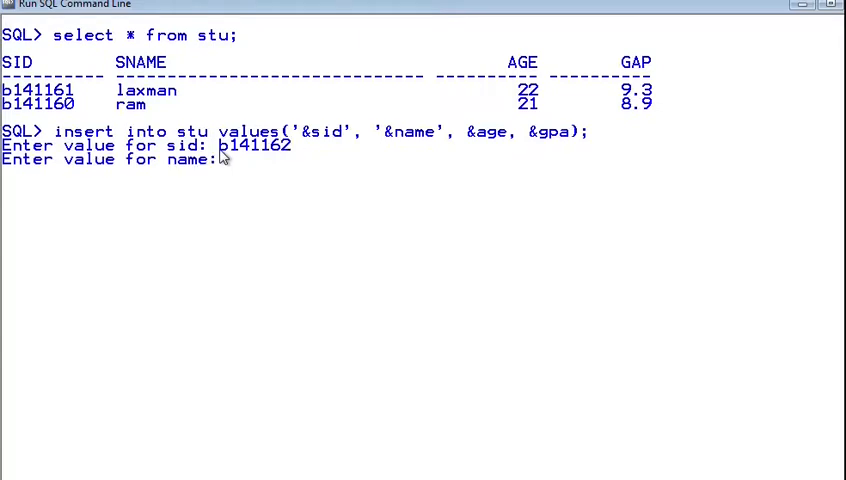
text(raghu)
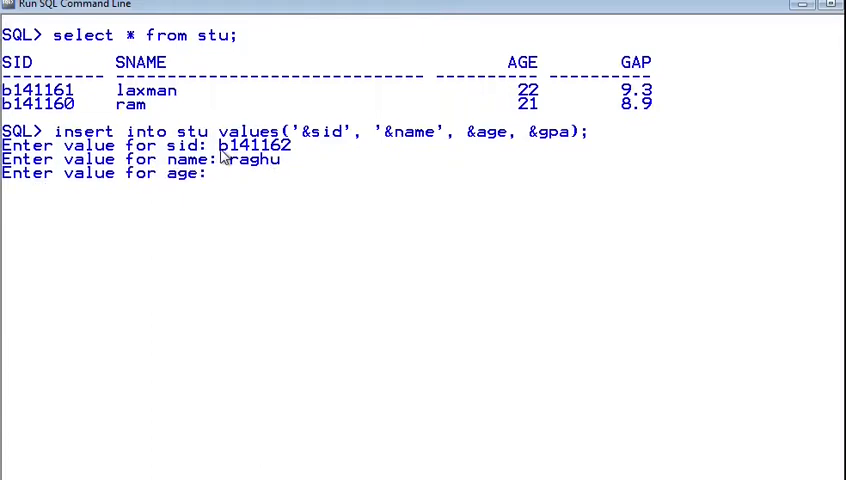
text(24)
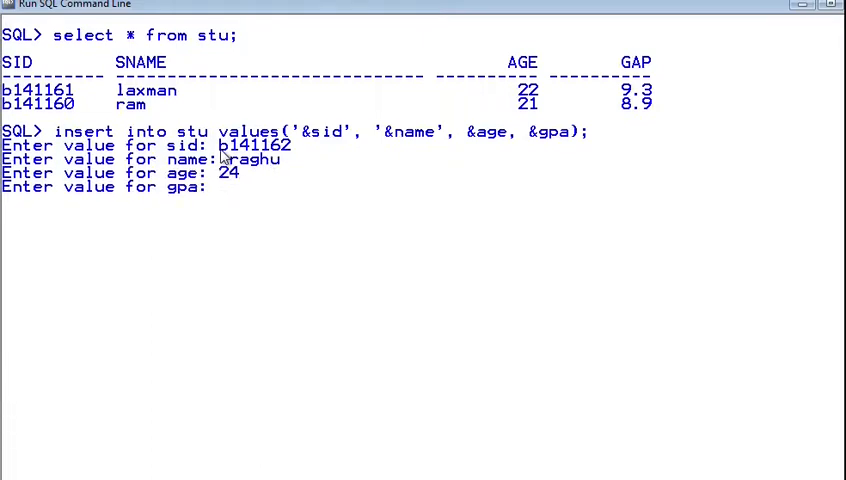
text(9.7)
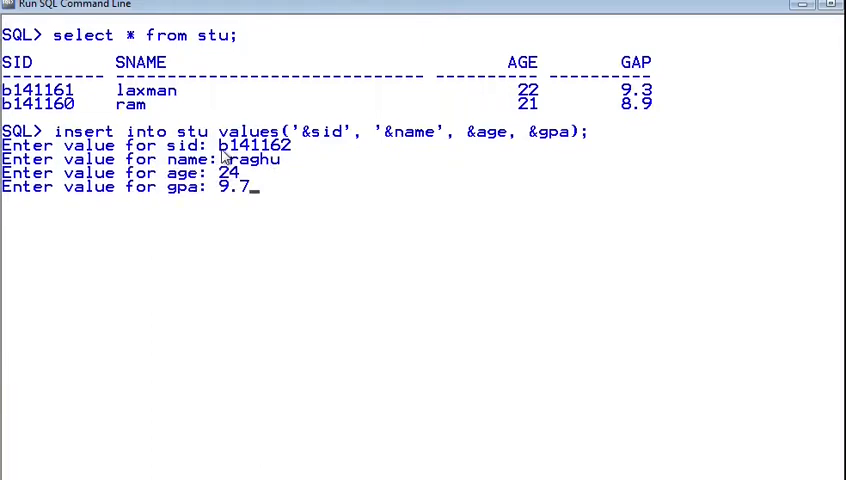
key(Return)
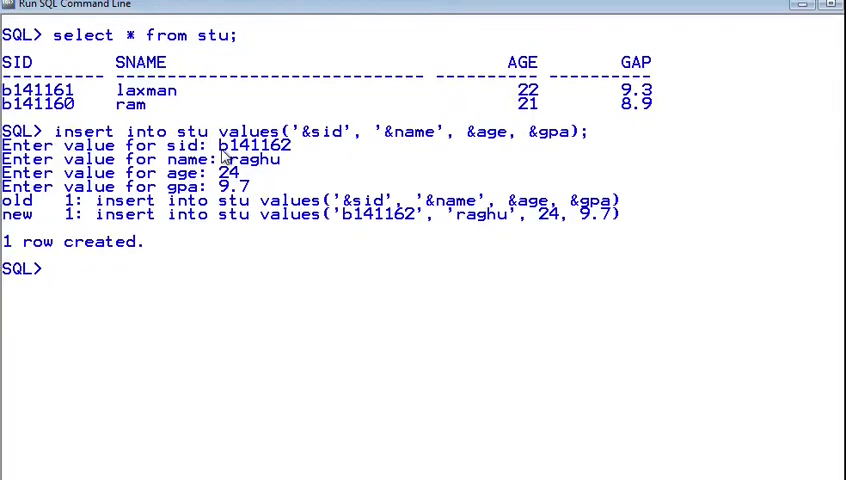
Step: Rerun the insert with / and supply b141613, ajay, 23 and 7.8
text(/)
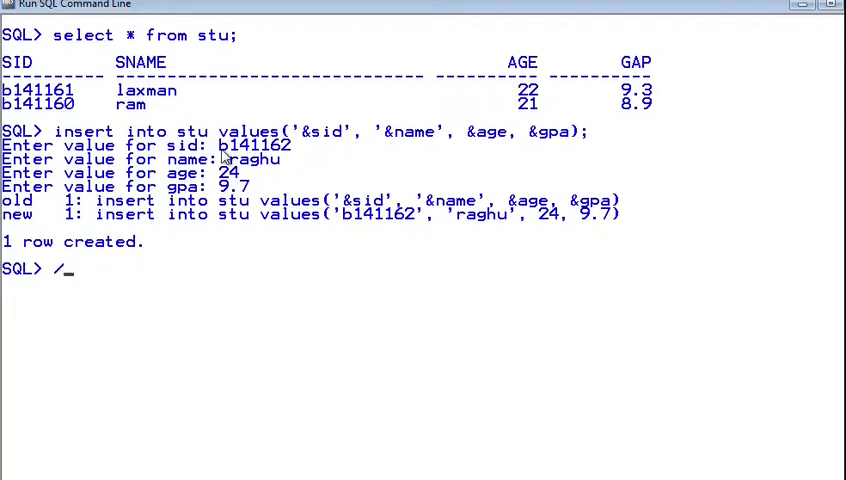
key(Return)
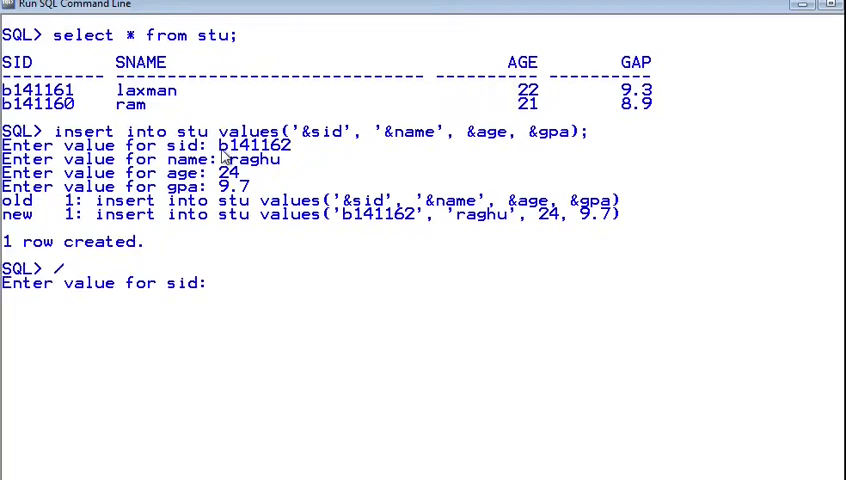
text(b1)
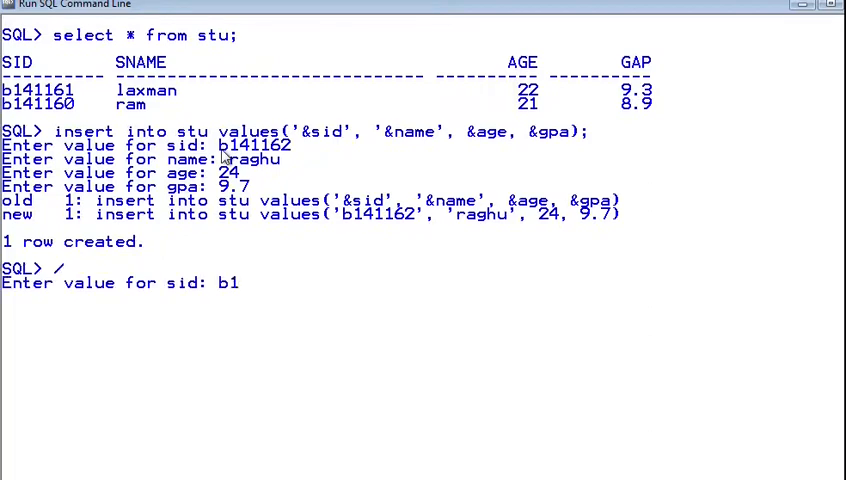
text(41613)
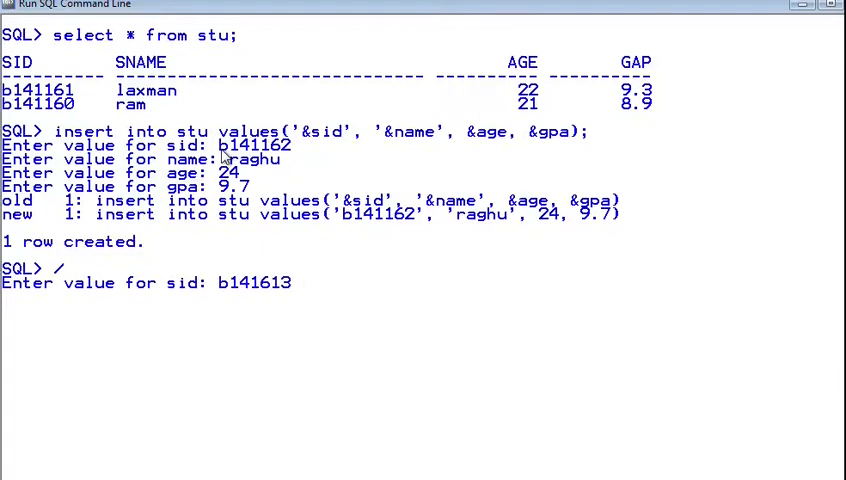
text(ajay)
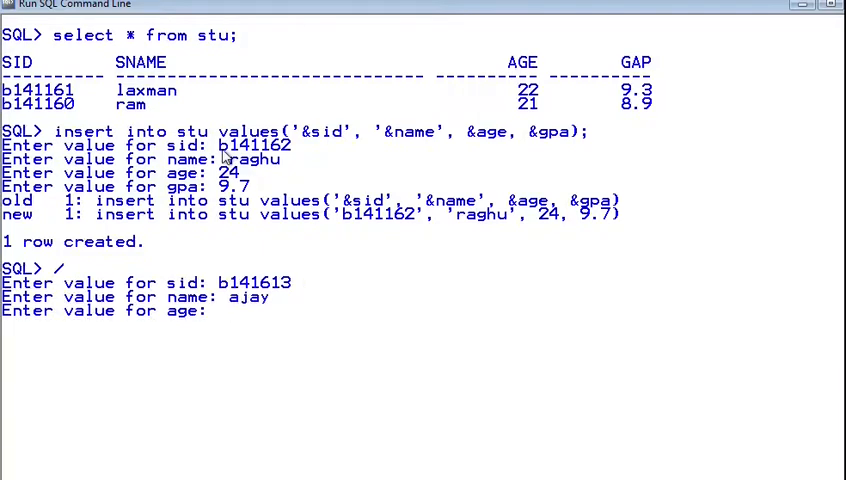
text(23)
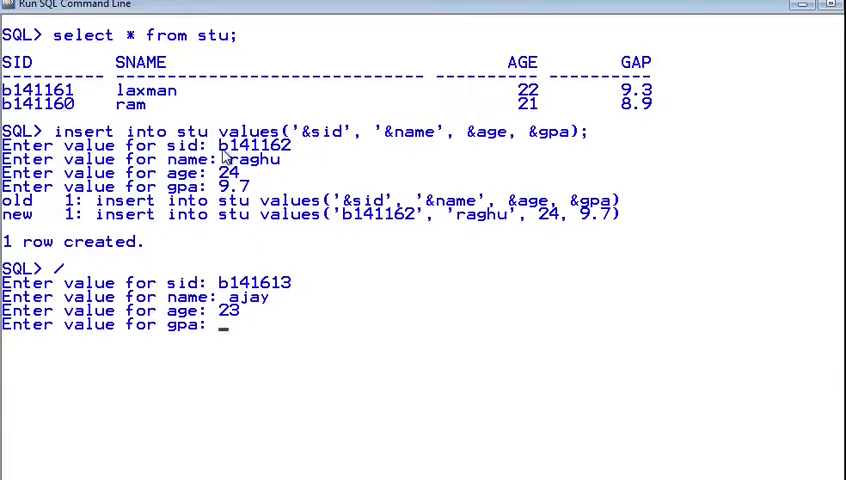
text(7.8)
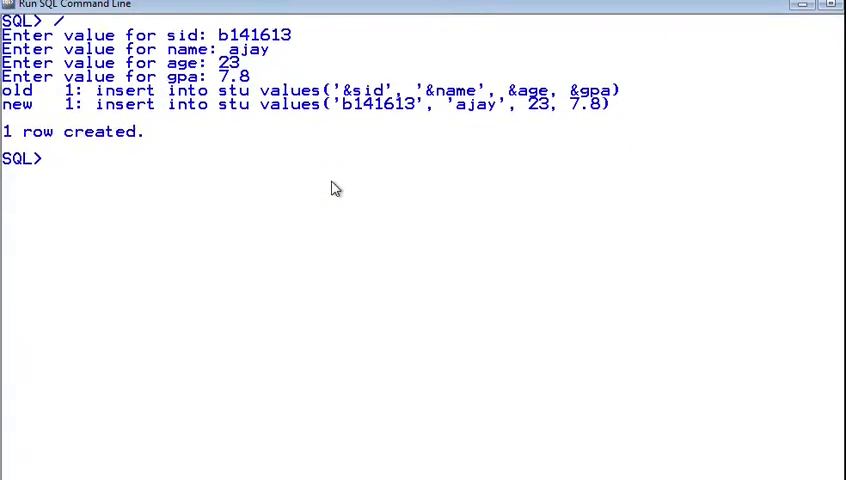
Step: Query stu to list all four students laxman, ram, raghu and ajay
text(select)
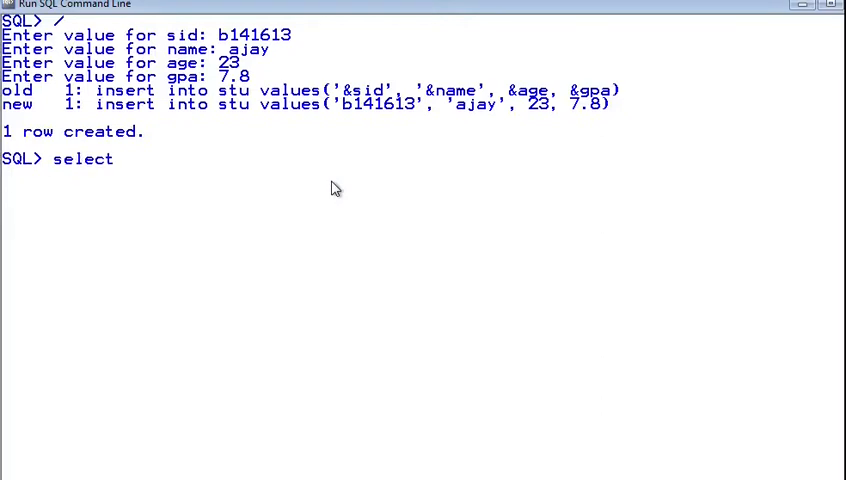
text(* from)
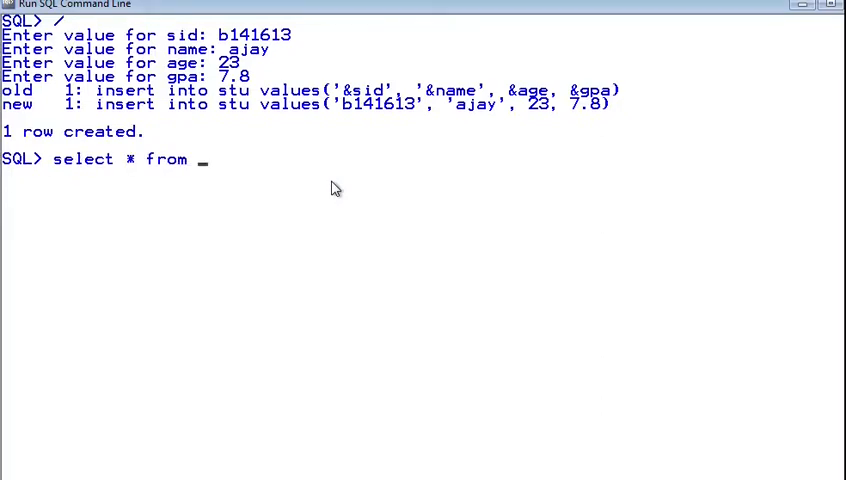
key(Return)
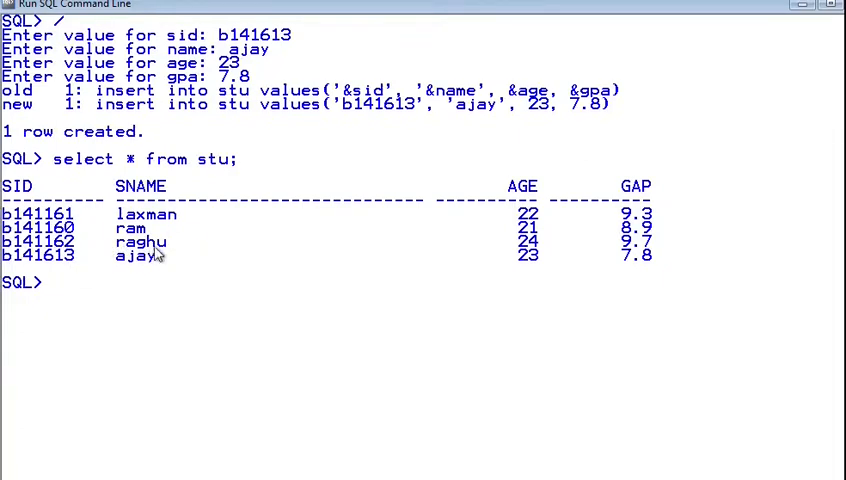
mouse_move(262, 212)
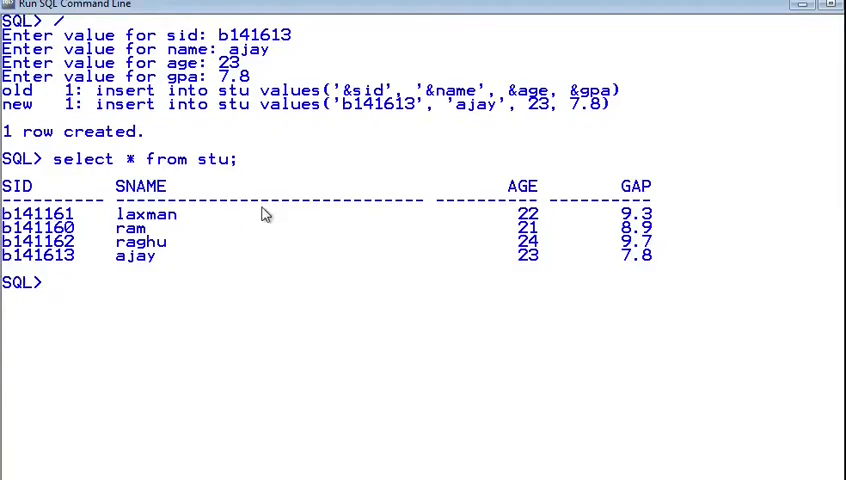
mouse_move(36, 218)
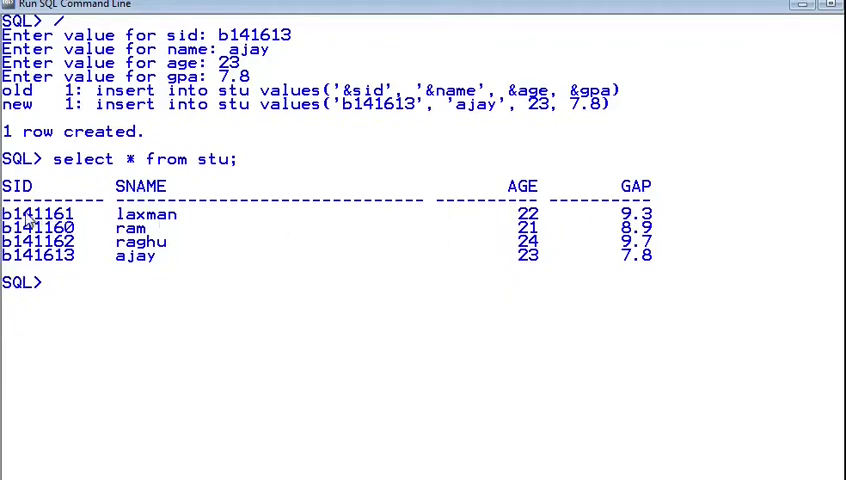
mouse_move(476, 188)
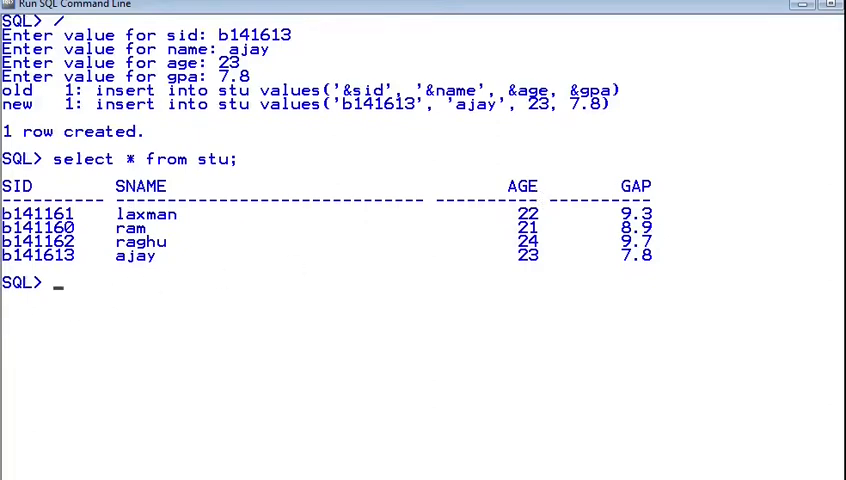
mouse_move(230, 264)
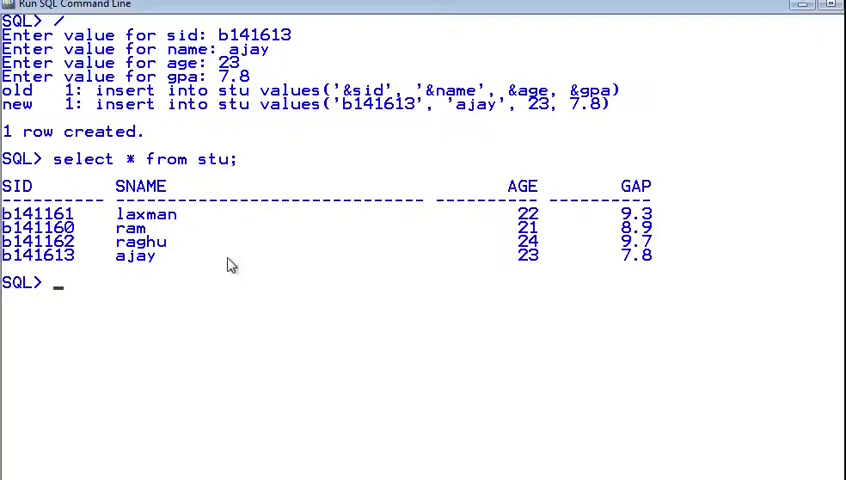
mouse_move(8, 200)
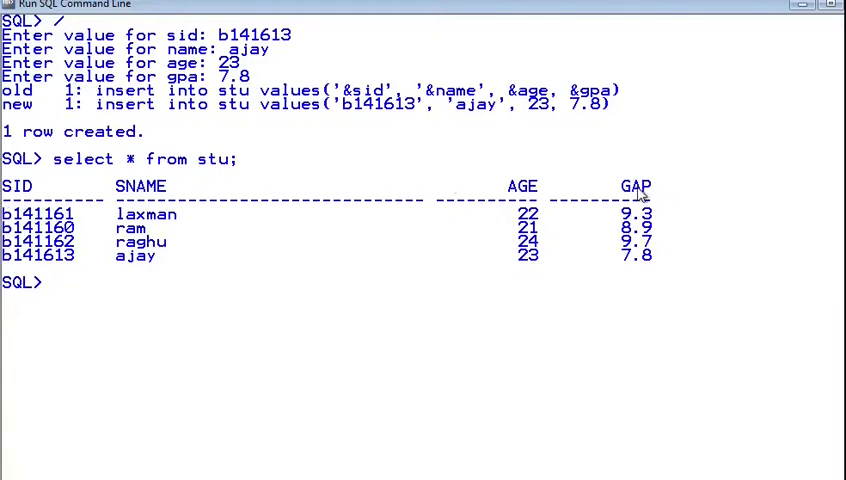
Step: Attempt insert into stu(sid, gpa) values('B141164',8.9), which fails on the gpa column name
text(inser)
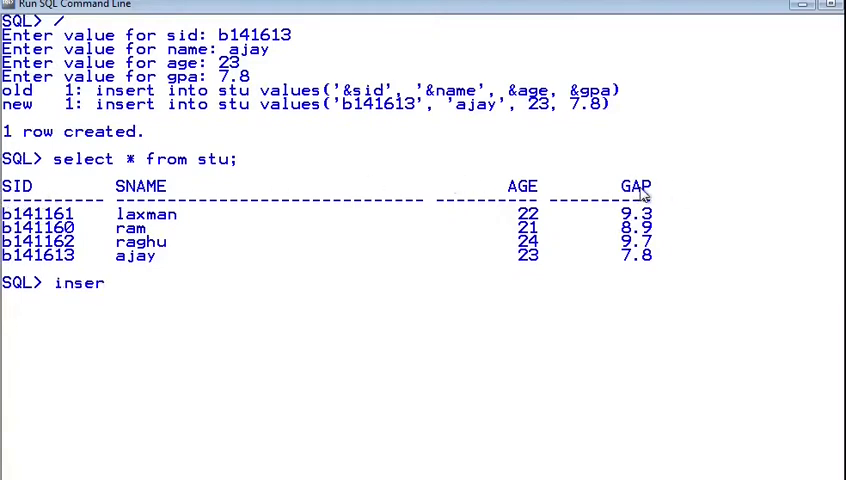
text(t into)
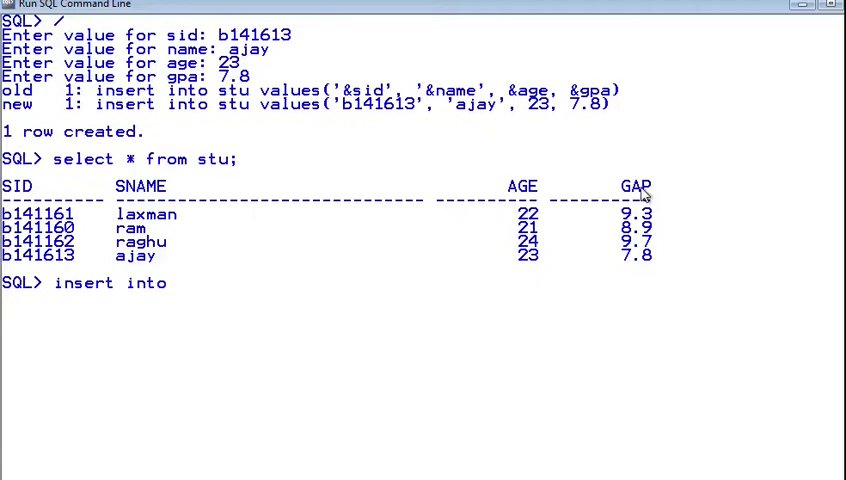
text(stu(s)
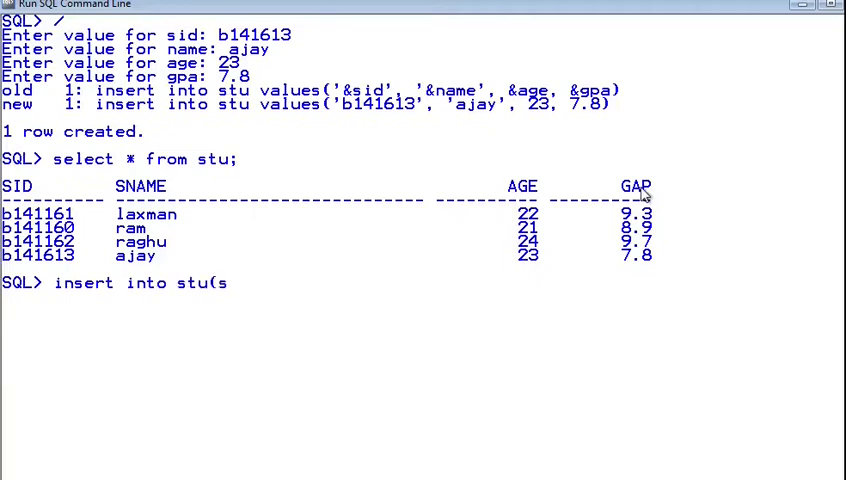
text(id, gpa) values)
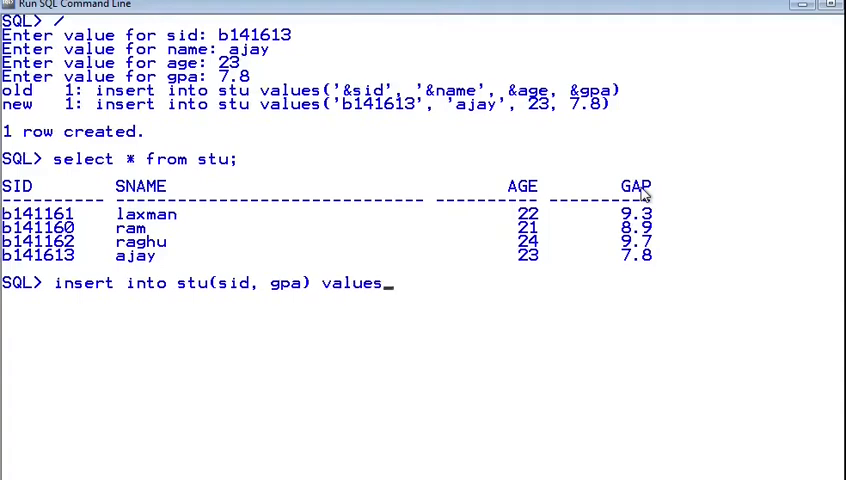
text(('B1')
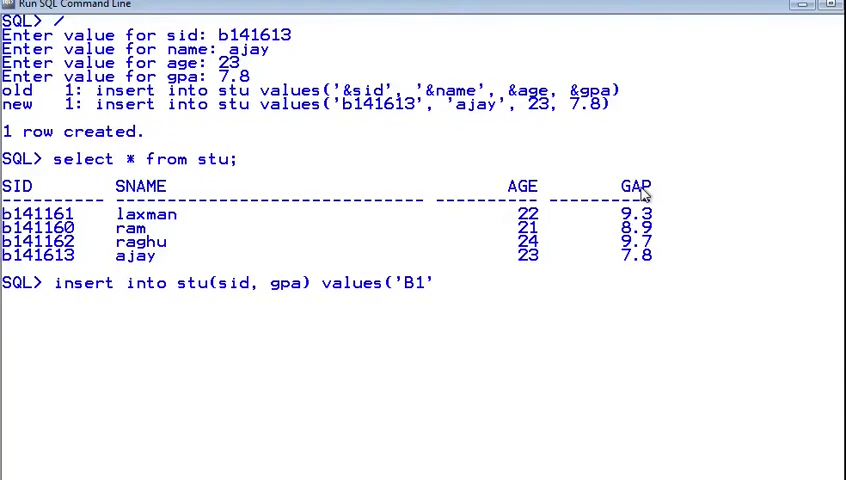
text(41164)
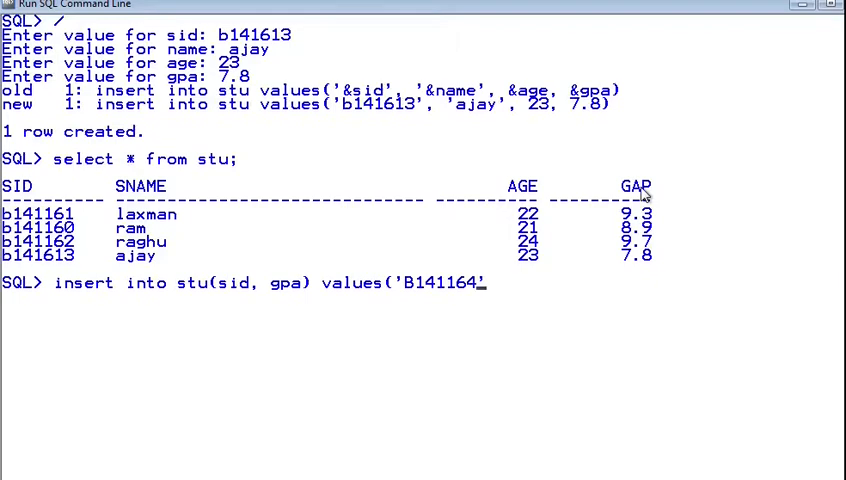
text(',8.9)
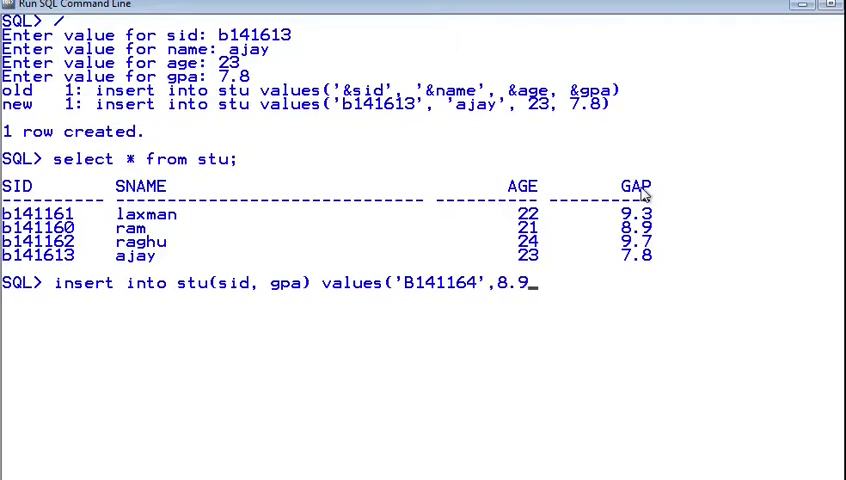
key(Return)
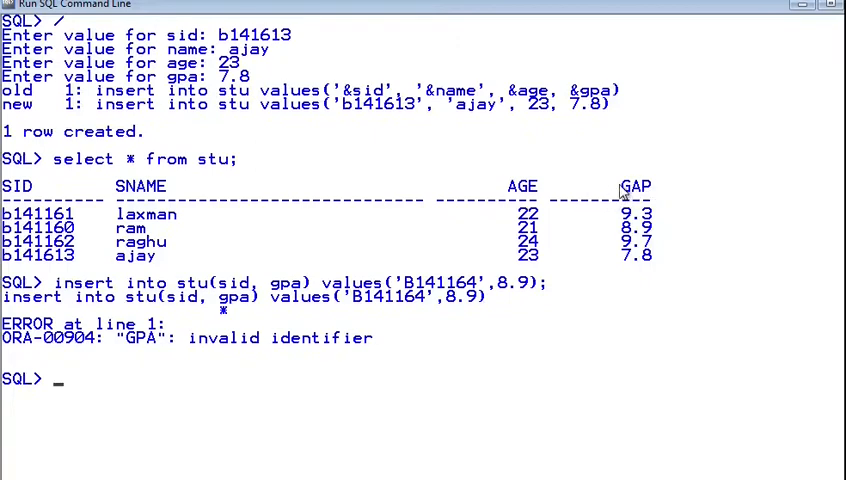
mouse_move(656, 196)
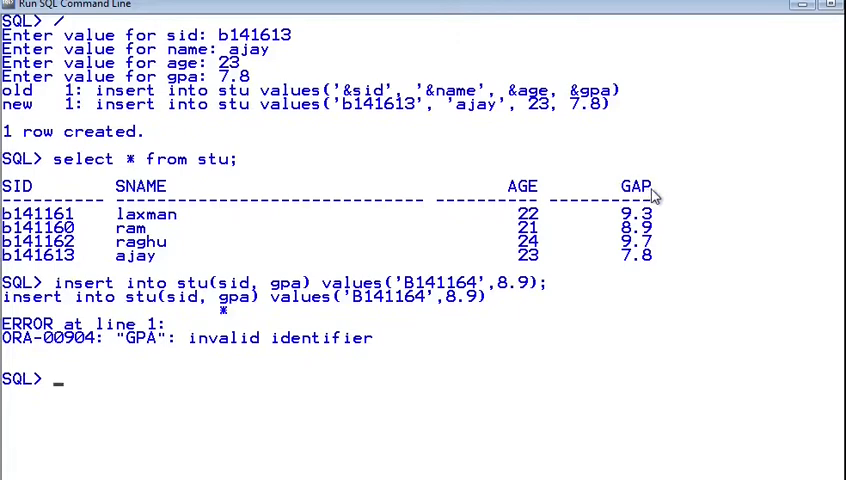
Step: Rerun the insert of B141164 with 8.9 against the gap column so the row is created
text(insert into stu(sid, gpa) values('B141164',8.9);)
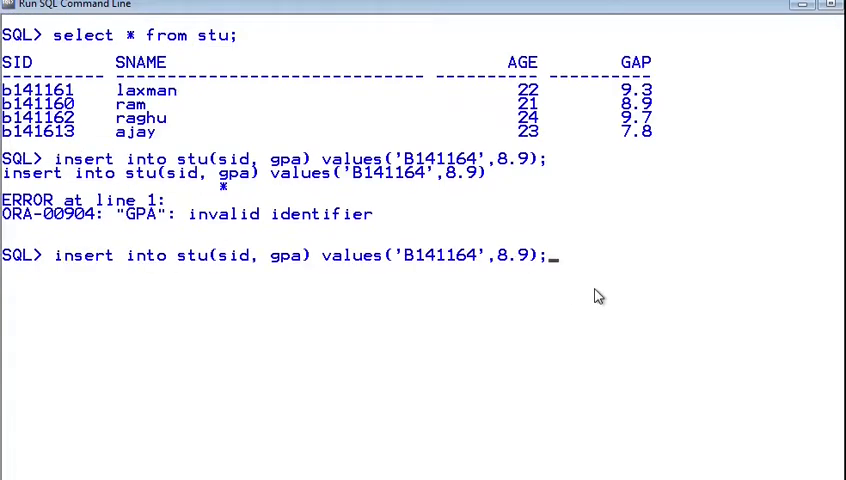
key(Return)
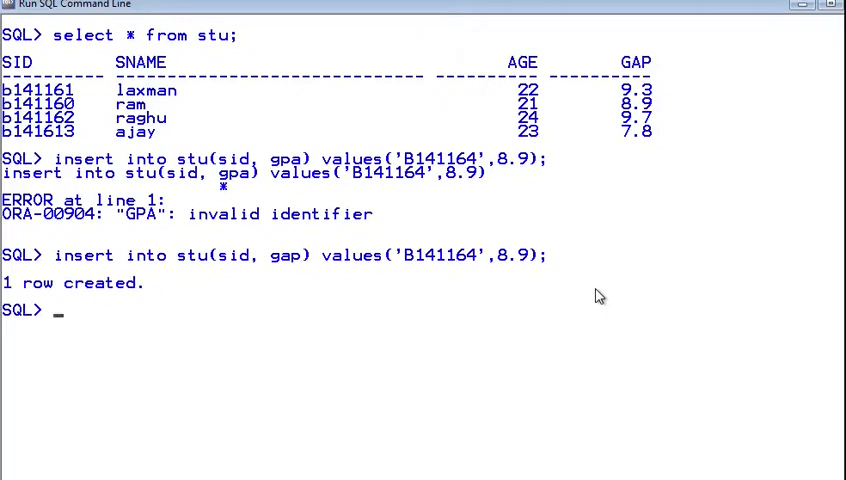
scroll(up, 3)
text(select * from stu;)
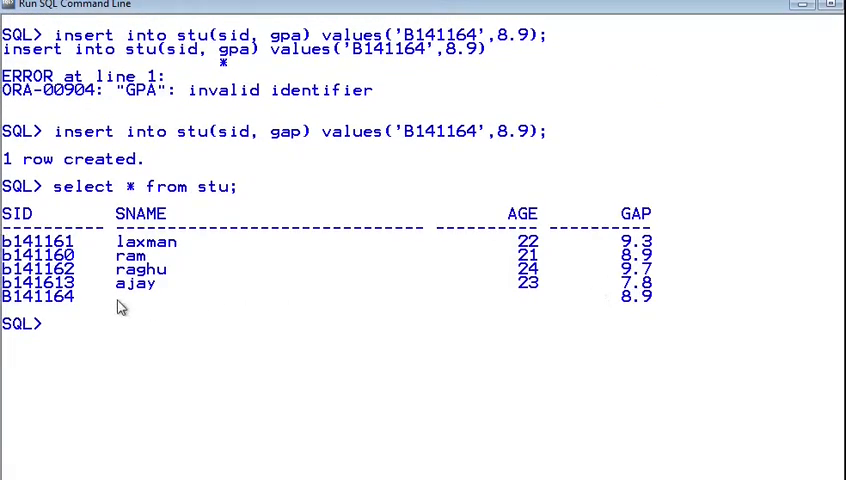
mouse_move(78, 302)
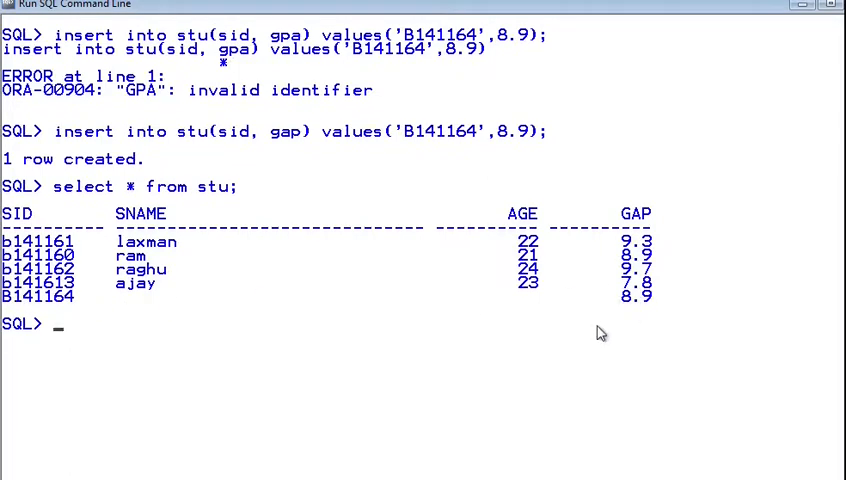
mouse_move(608, 332)
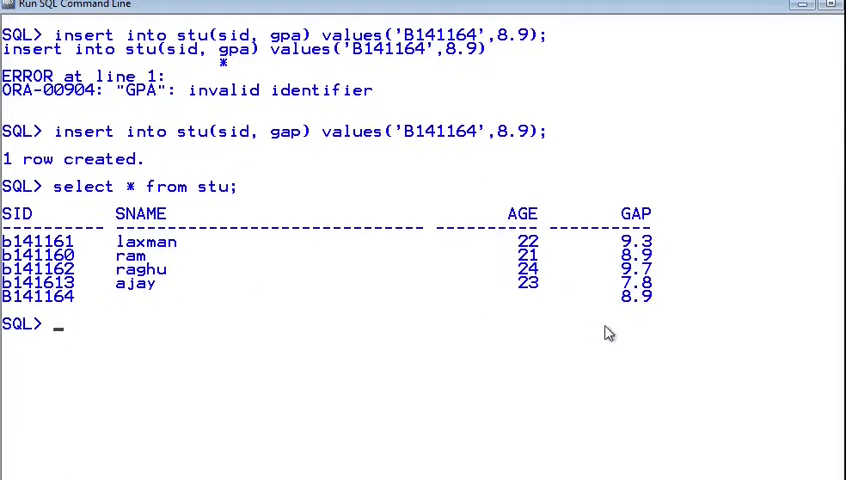
Step: Rename column gap to gpa with alter table stu and list the table under the new heading
text(alter table stu rename column  to sname;)
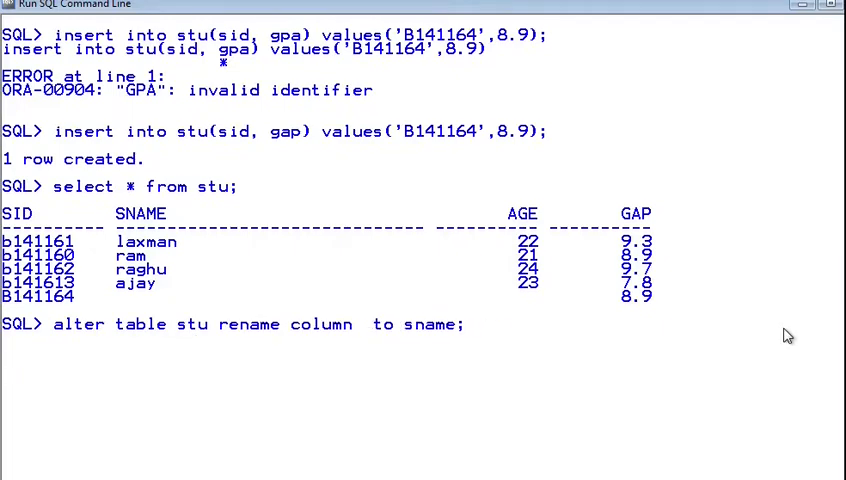
text(gap to gpa;)
text(select * from stu;)
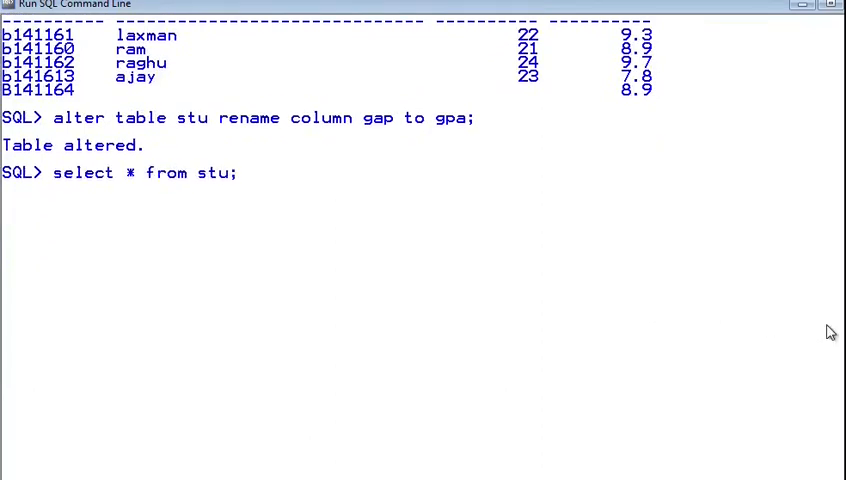
key(Return)
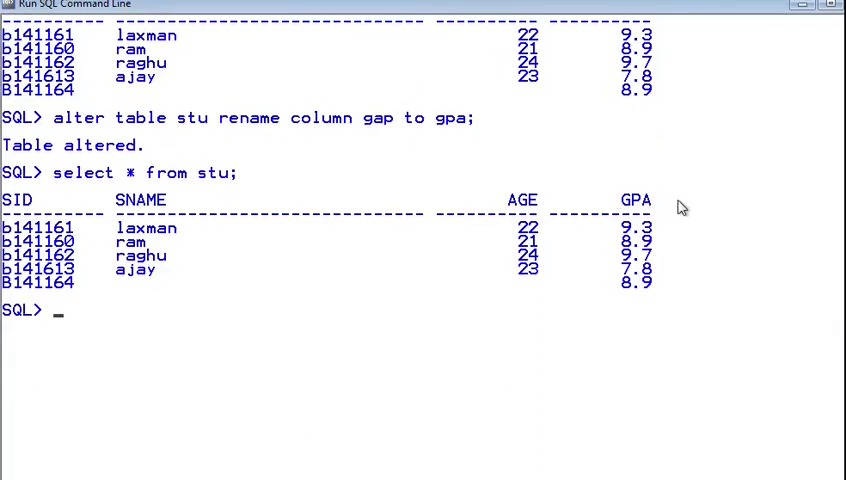
mouse_move(118, 284)
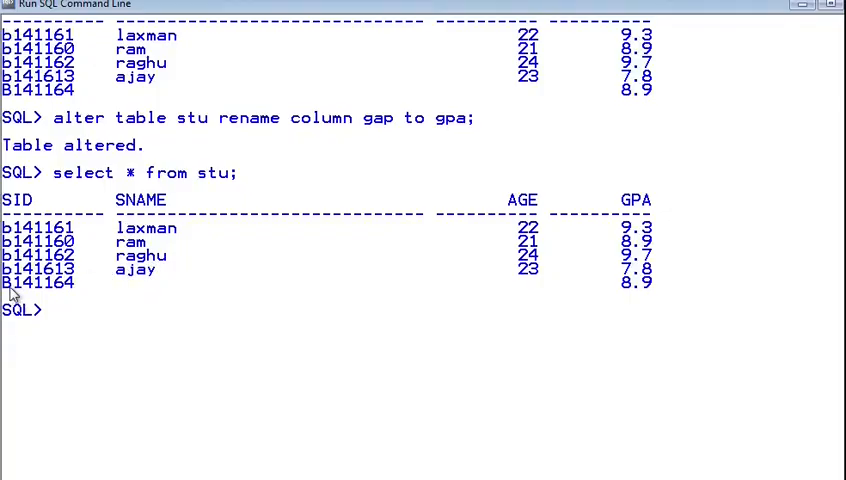
mouse_move(120, 292)
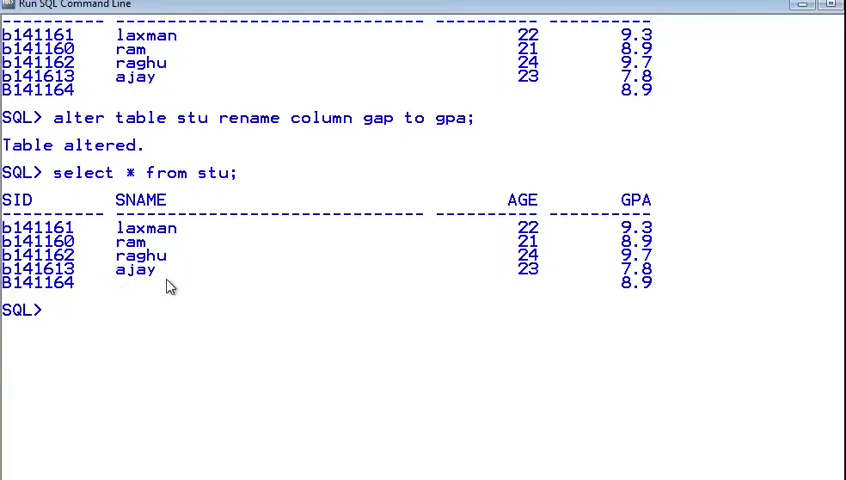
mouse_move(126, 294)
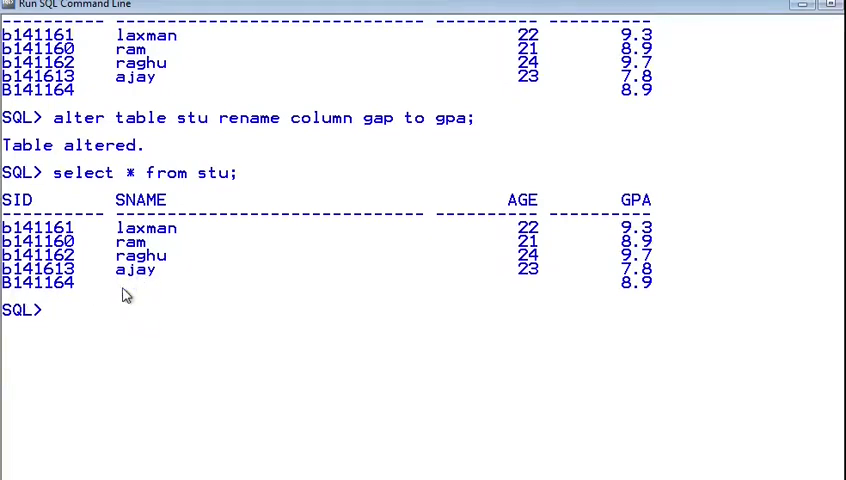
mouse_move(108, 290)
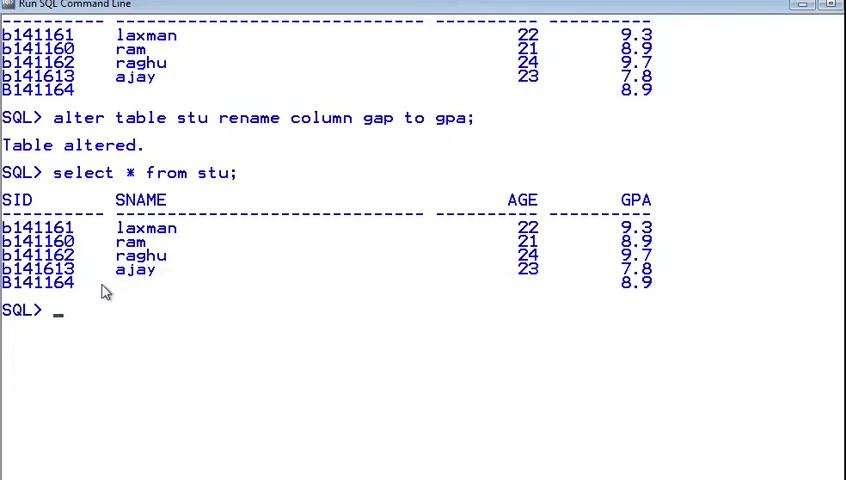
mouse_move(156, 290)
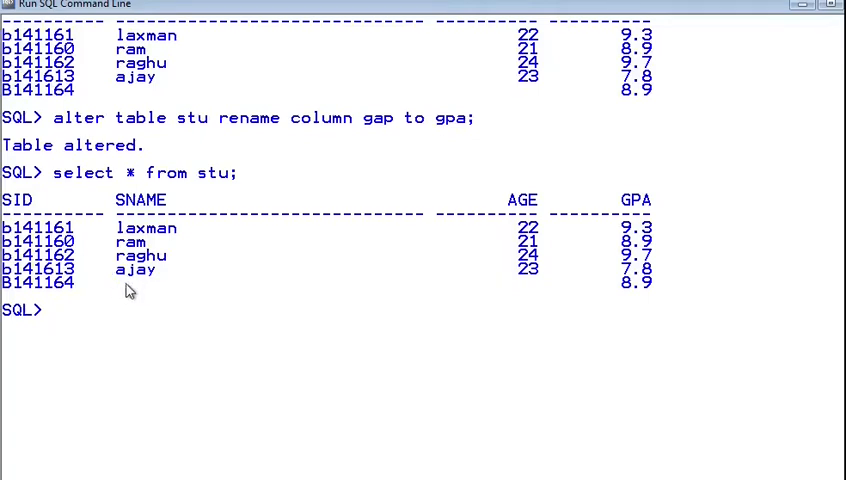
mouse_move(148, 300)
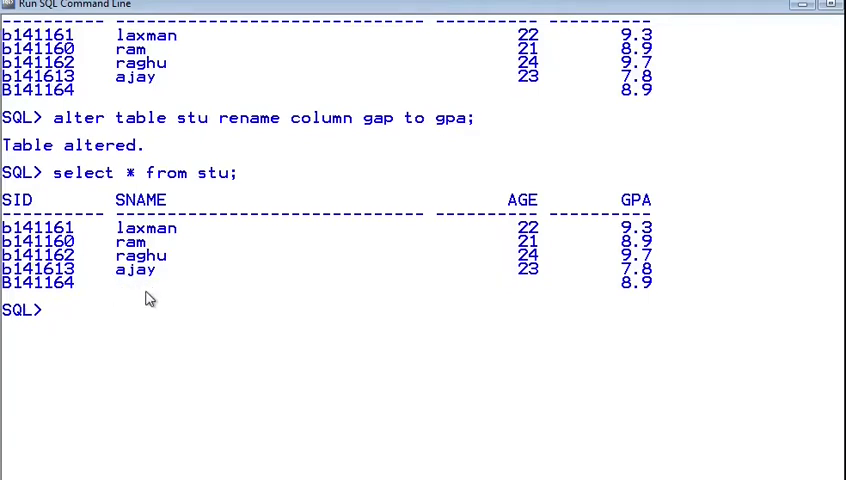
mouse_move(212, 304)
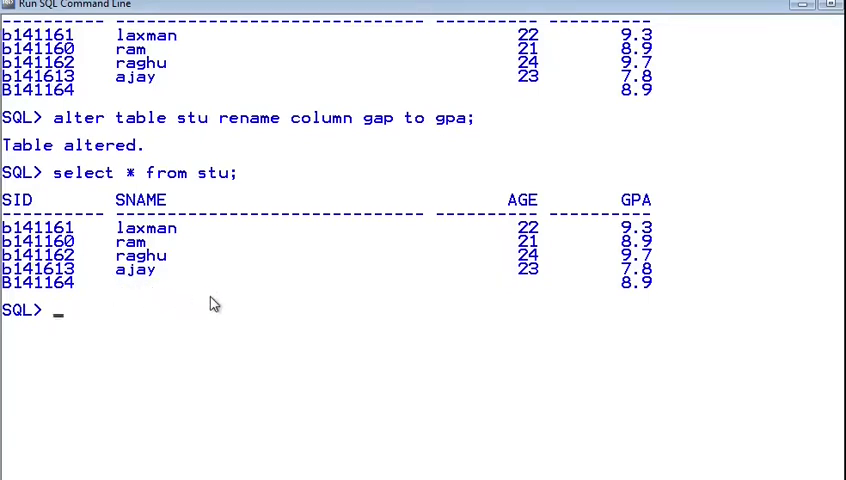
mouse_move(82, 288)
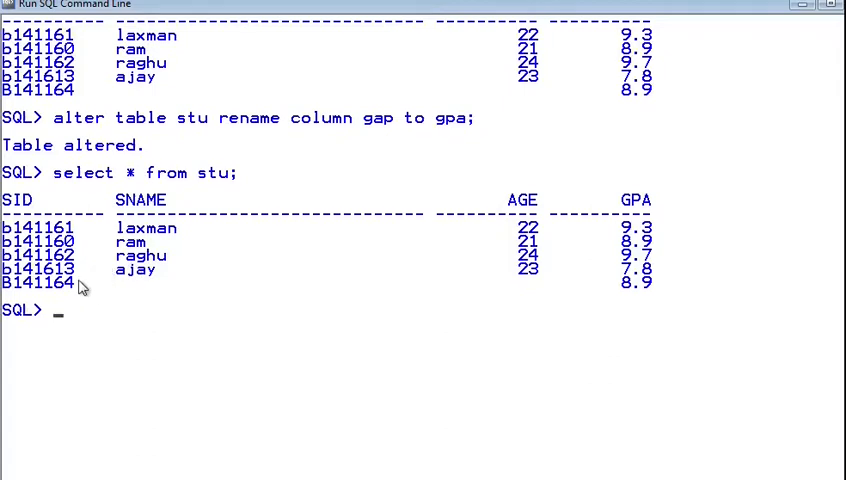
text(u)
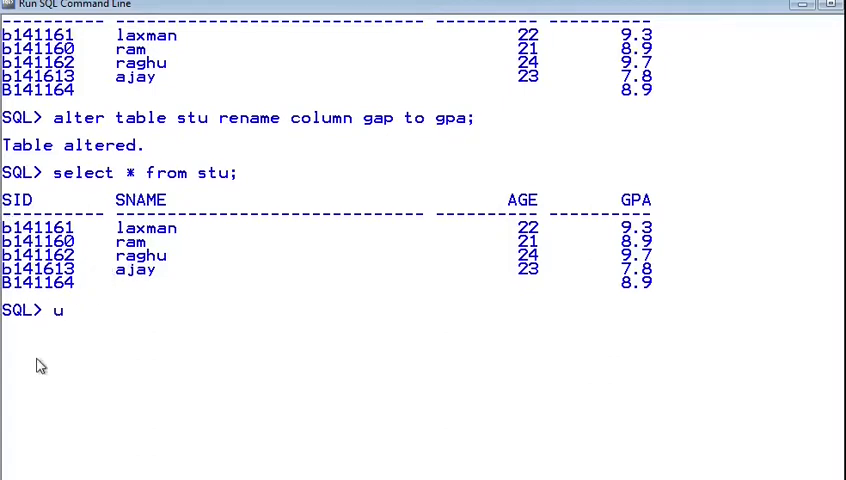
text(pdate s)
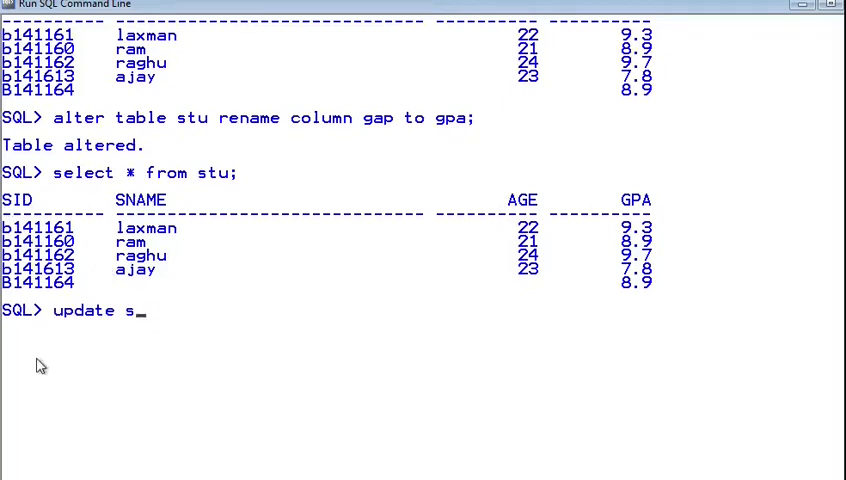
text(tu set s)
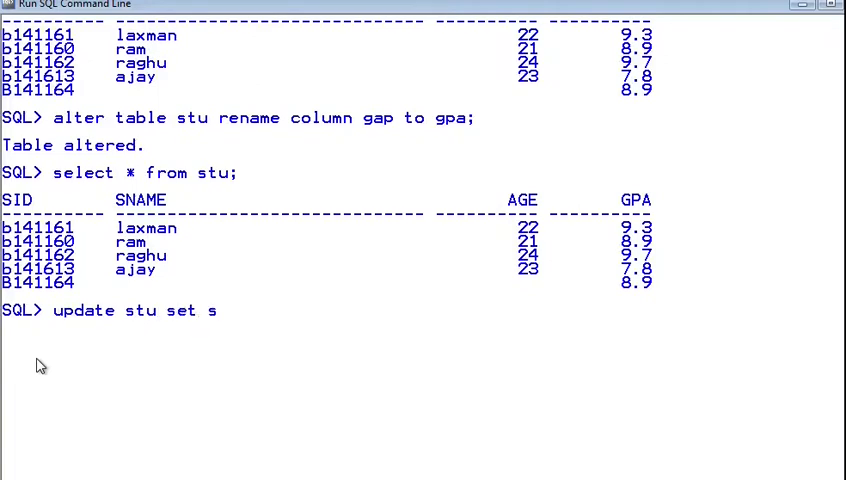
text(name = '')
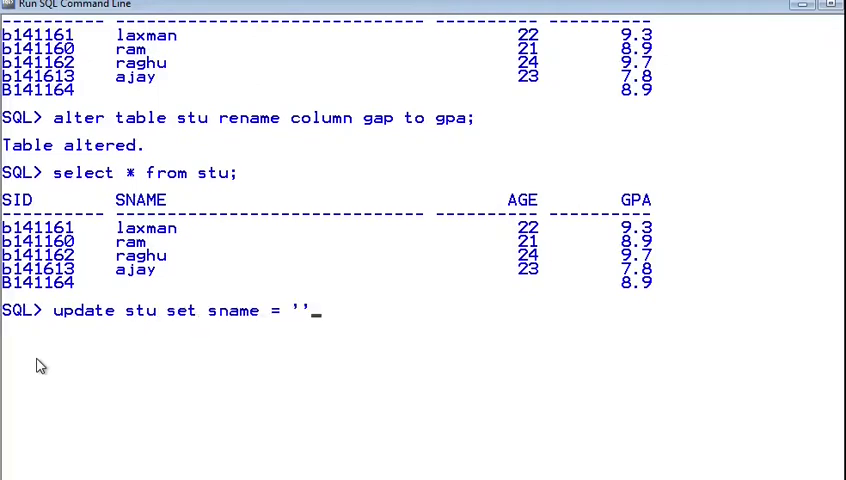
text(suraj' where)
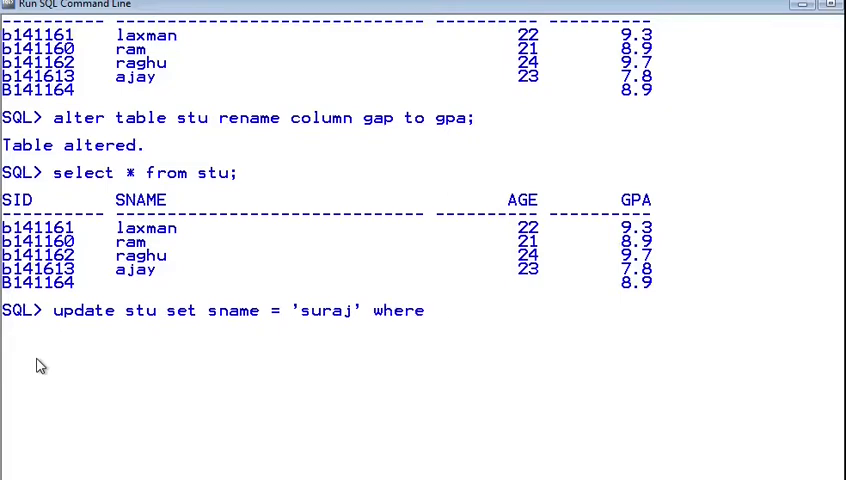
text(sid = '')
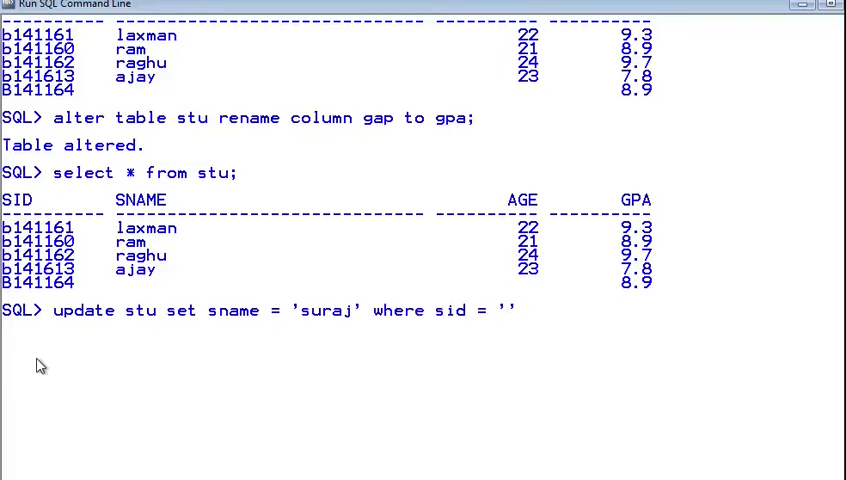
text(b141)
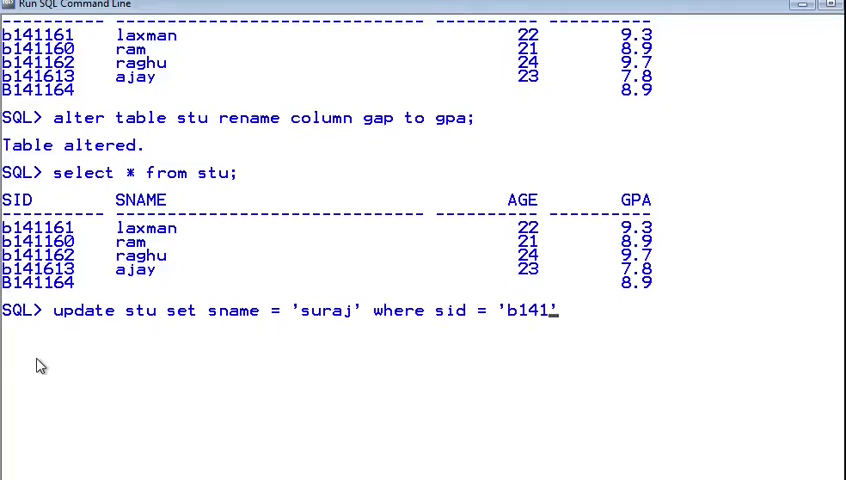
key(Return)
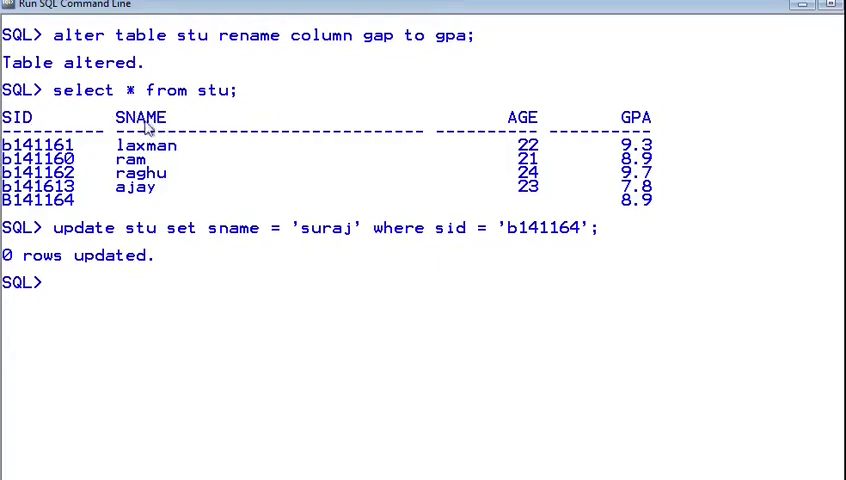
mouse_move(52, 208)
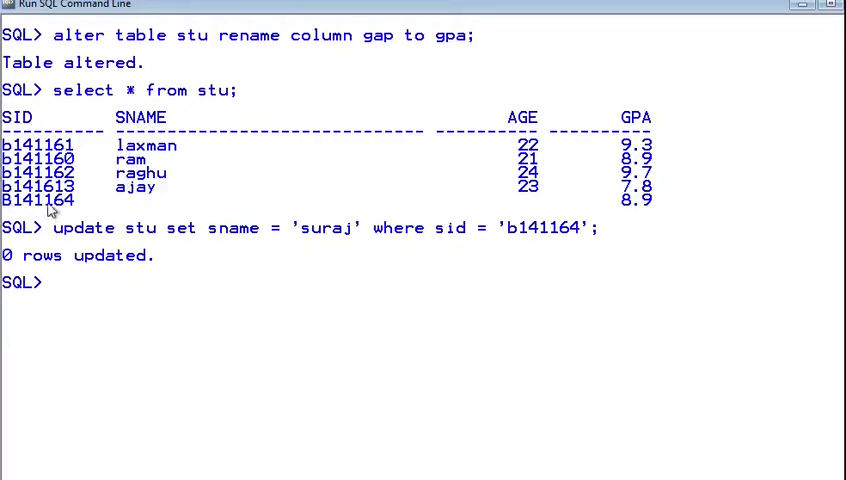
mouse_move(78, 204)
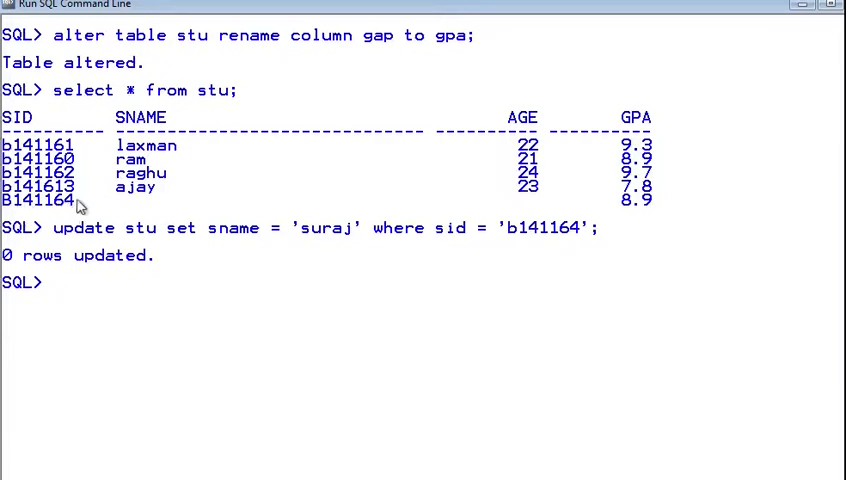
mouse_move(504, 254)
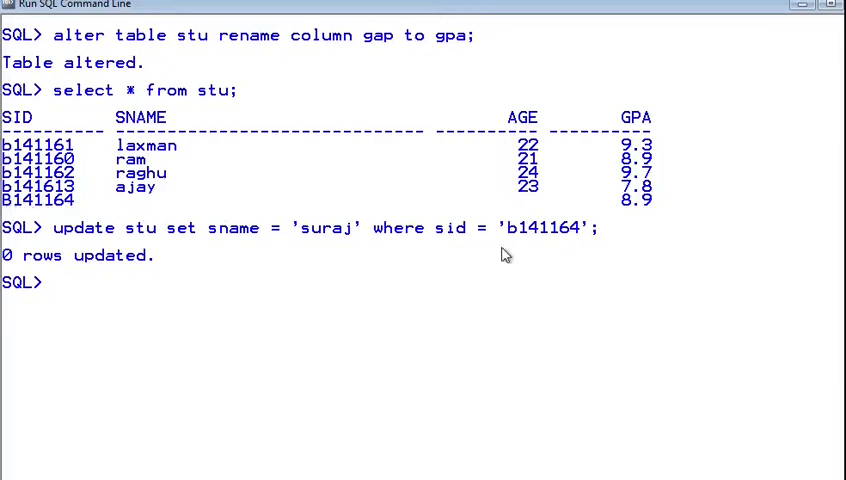
mouse_move(596, 238)
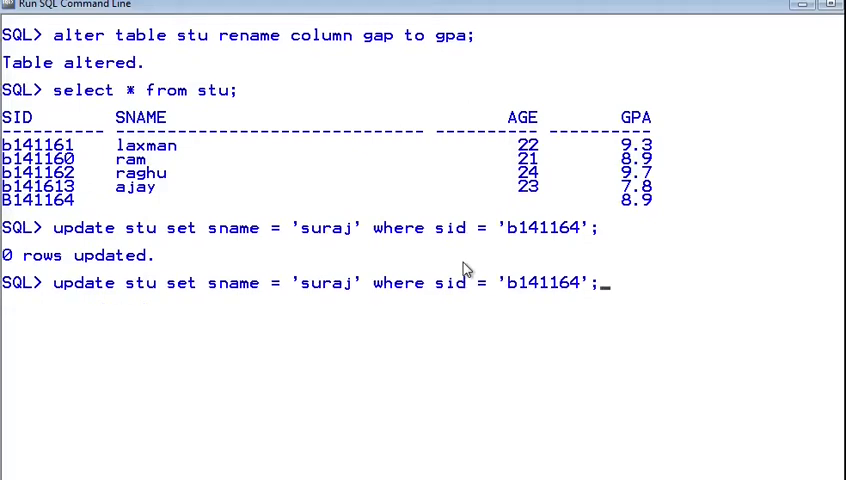
key(Return)
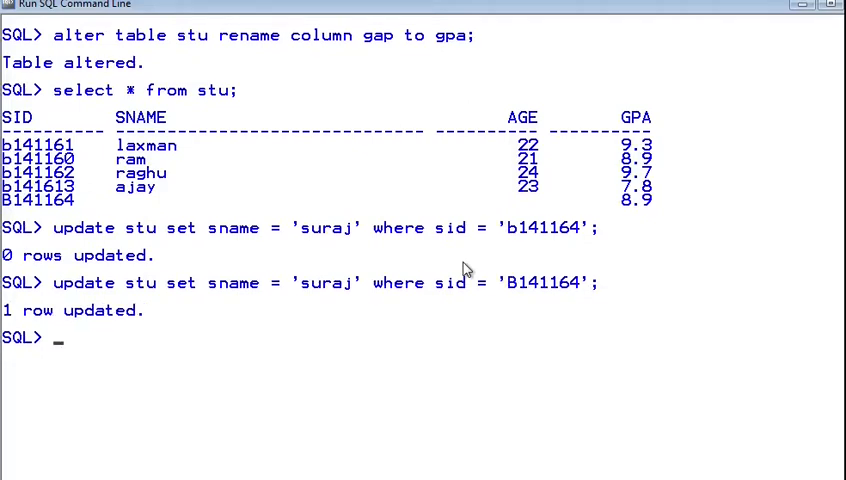
mouse_move(482, 214)
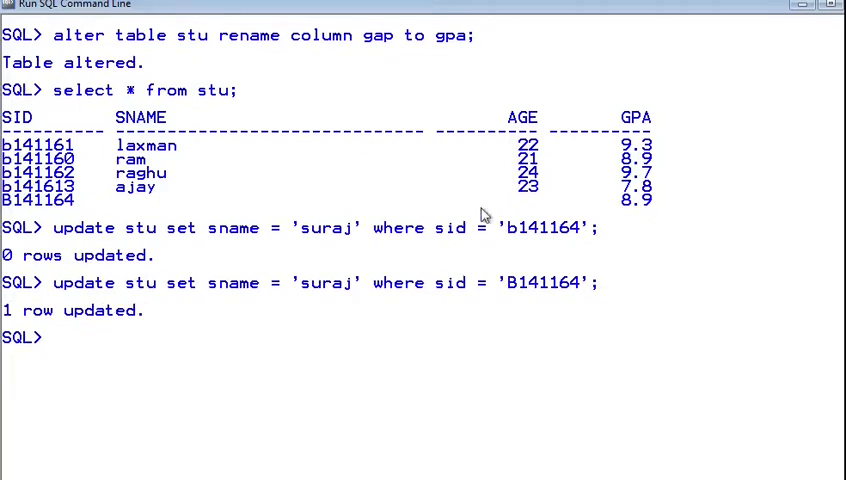
text(select * from stu;)
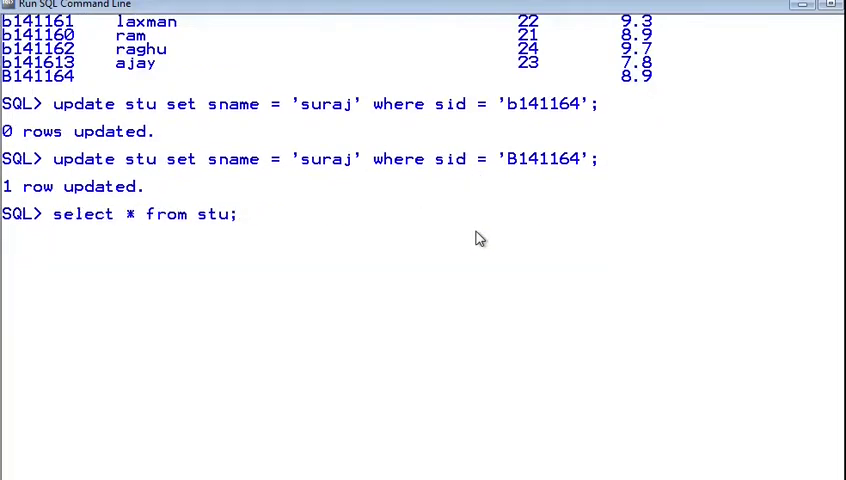
key(Return)
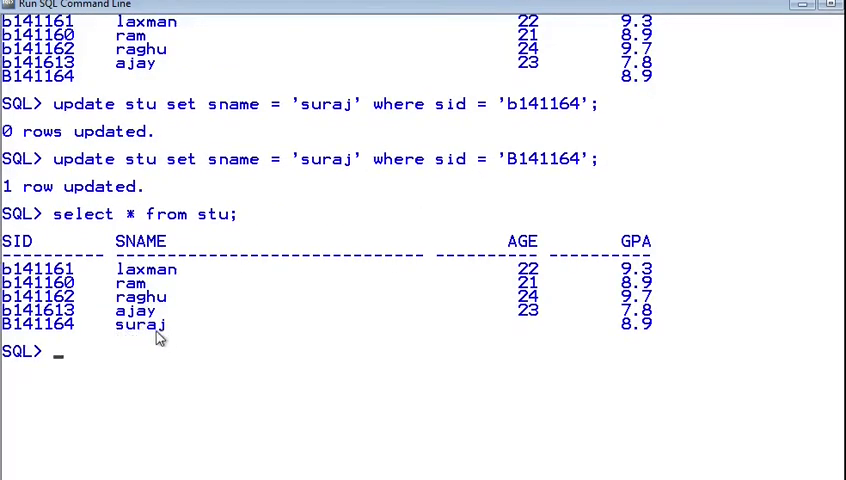
text(update stu set sname = '' where sid = 'b141164';)
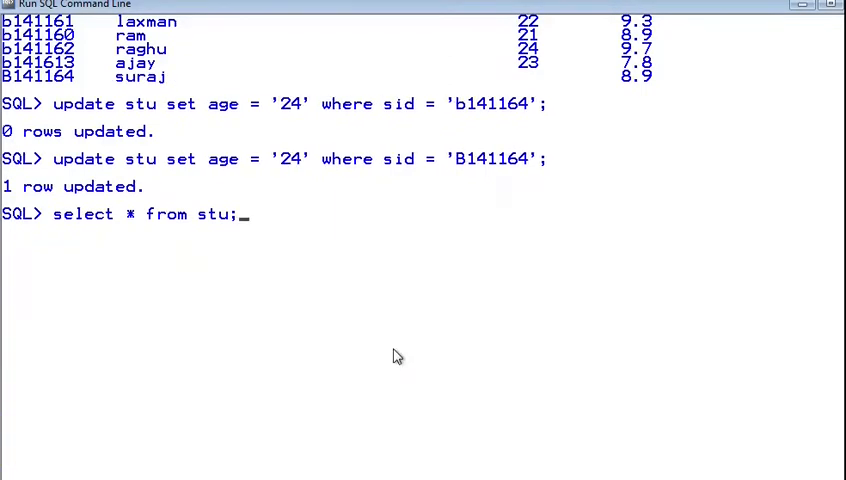
Step: List all stu rows to confirm B141164's age is now 24
key(Return)
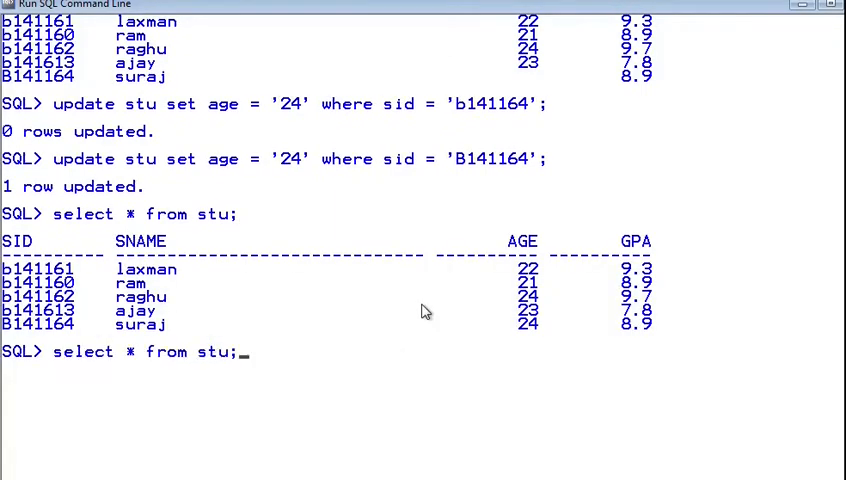
Step: Update every student's GPA to 7.8 with no WHERE clause and list stu to confirm
text(update stu set gpa = 'suraj')
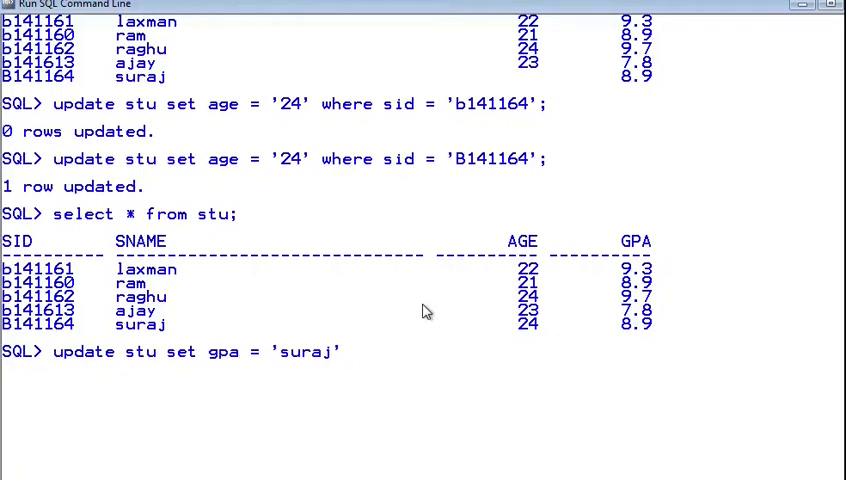
text(7.)
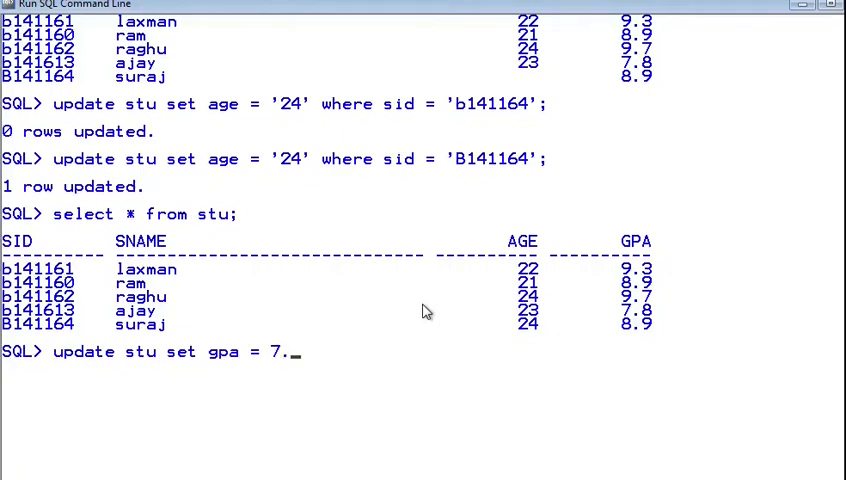
text(8;)
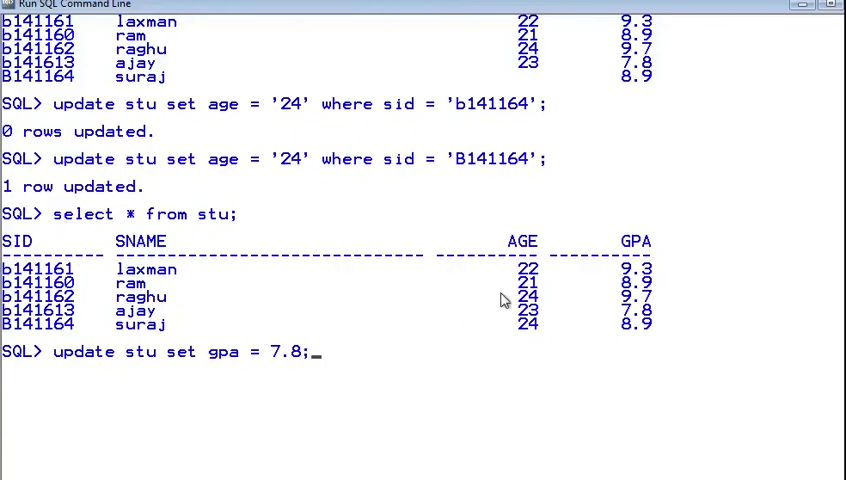
mouse_move(388, 340)
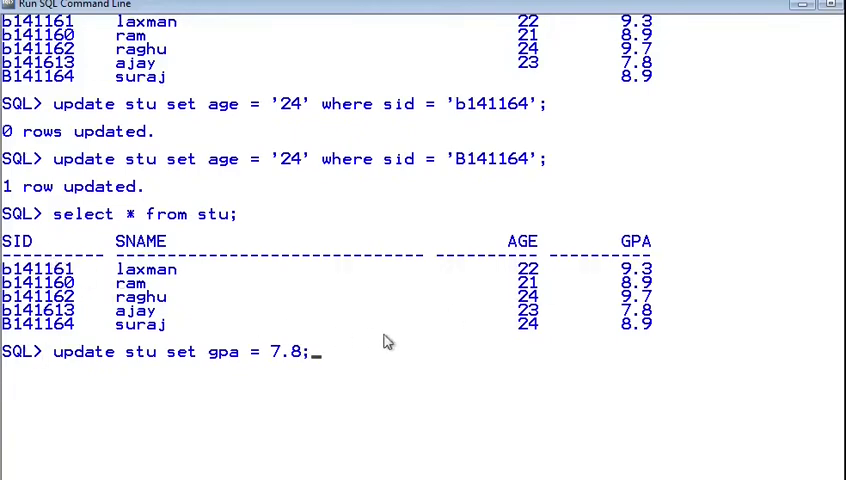
key(Return)
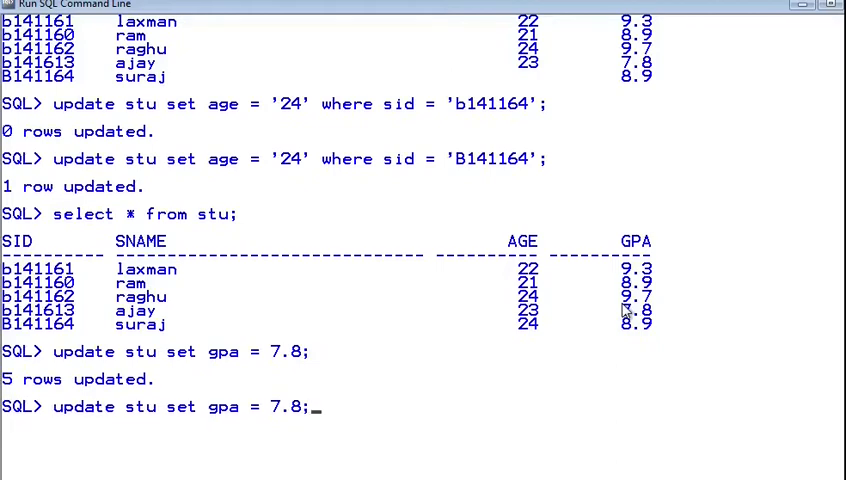
key(Return)
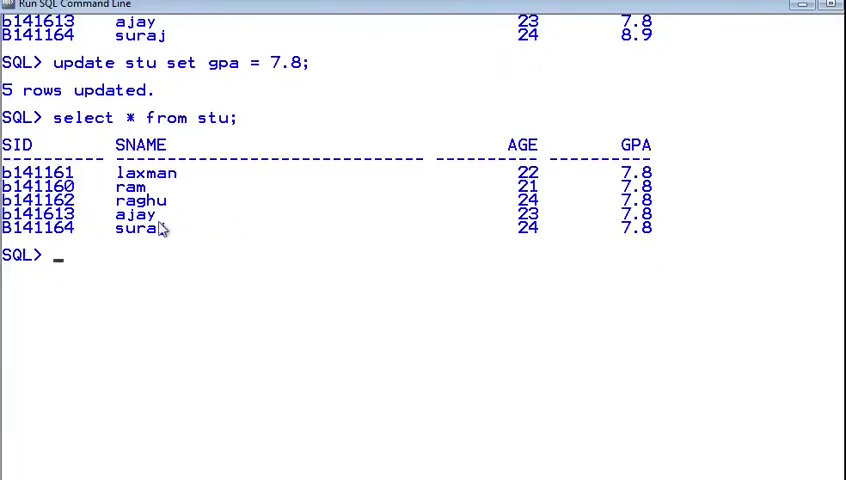
mouse_move(340, 338)
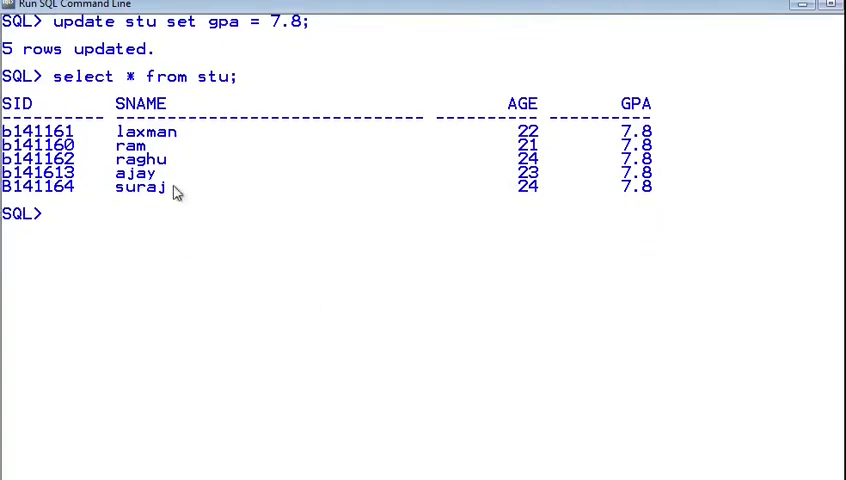
mouse_move(332, 196)
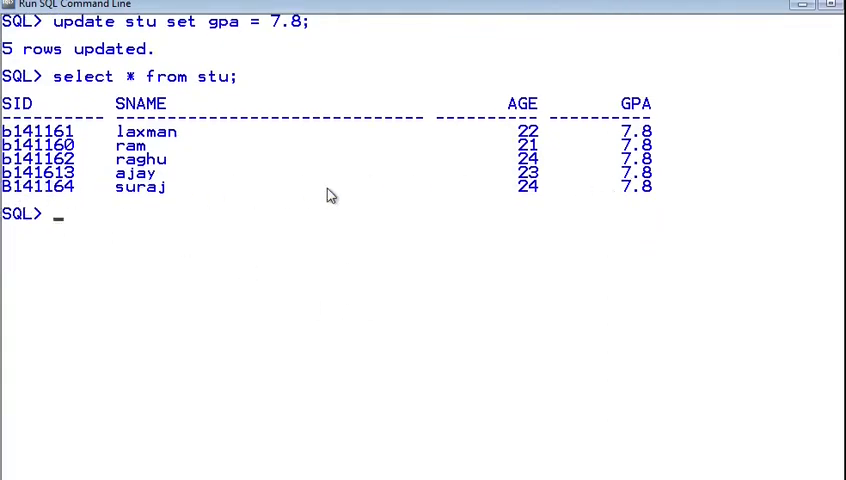
mouse_move(242, 216)
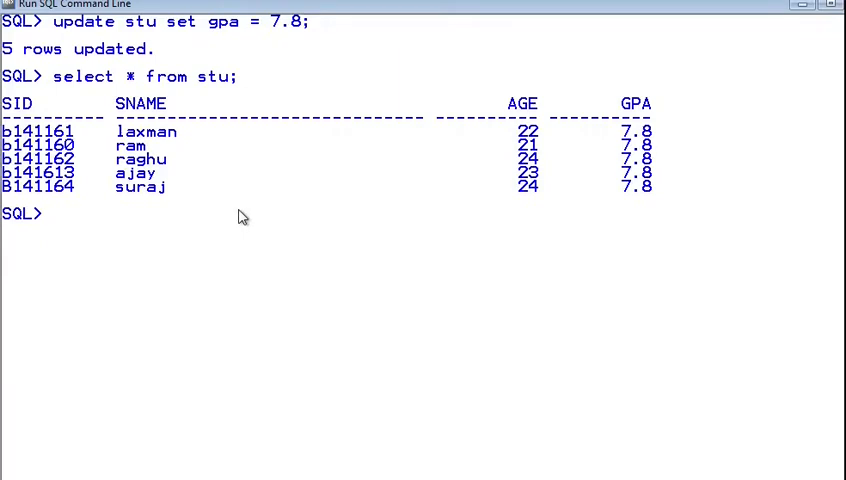
Step: Delete the row where sid = 'B141164' and list the four remaining students
text(d)
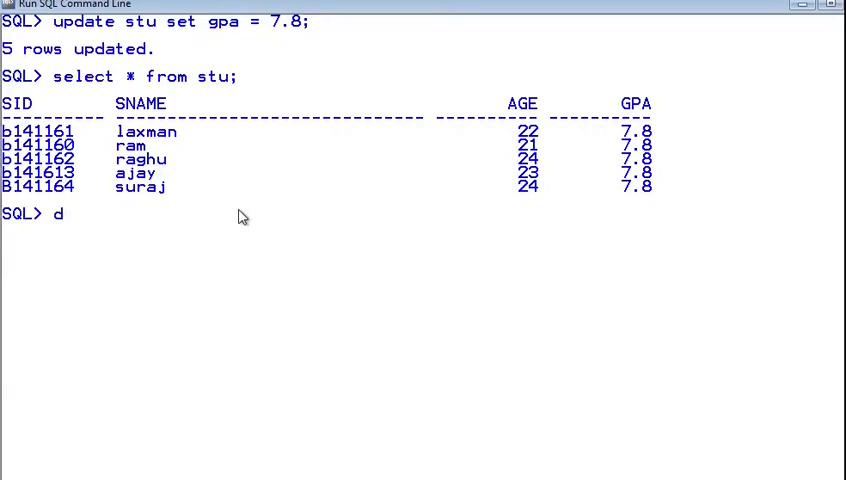
text(elete from stu)
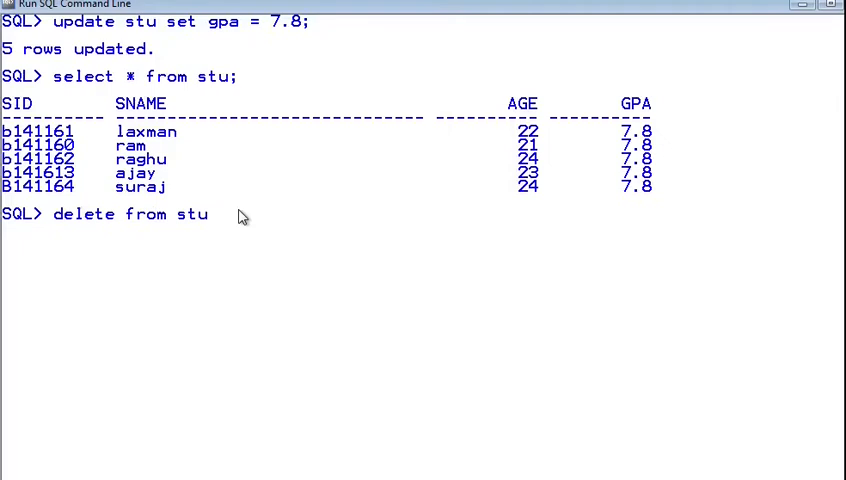
text(where)
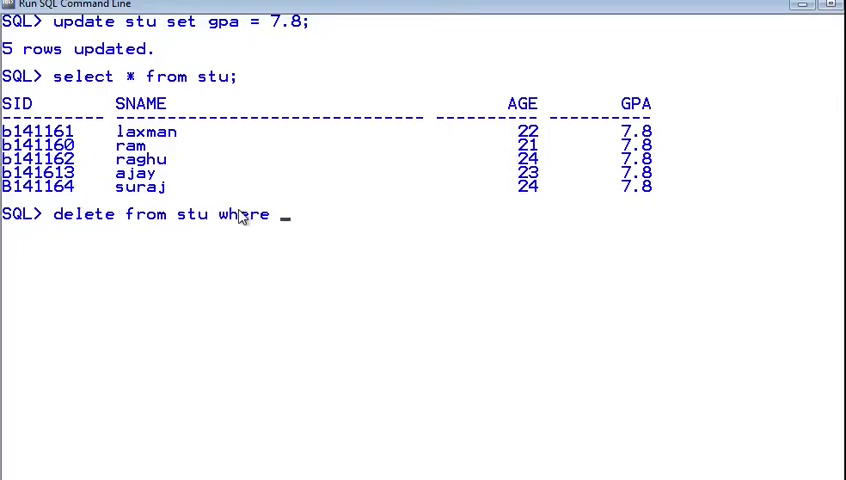
text(sid =)
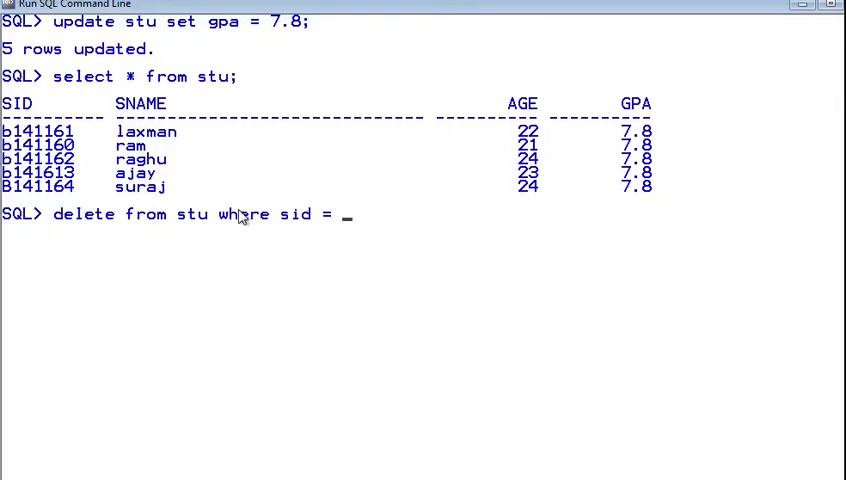
text('B141')
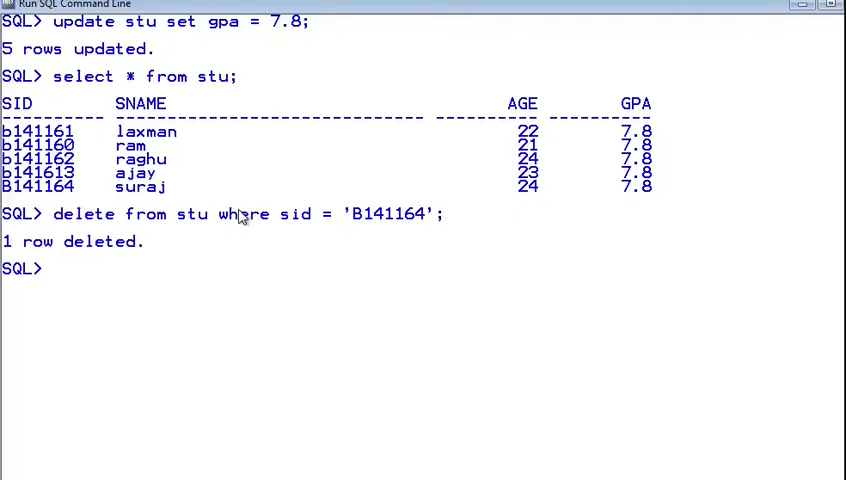
text(select * from stu;)
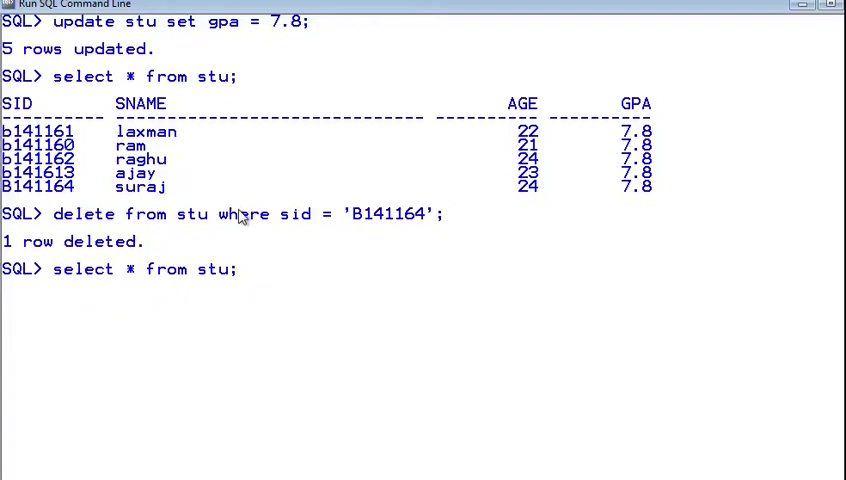
key(Return)
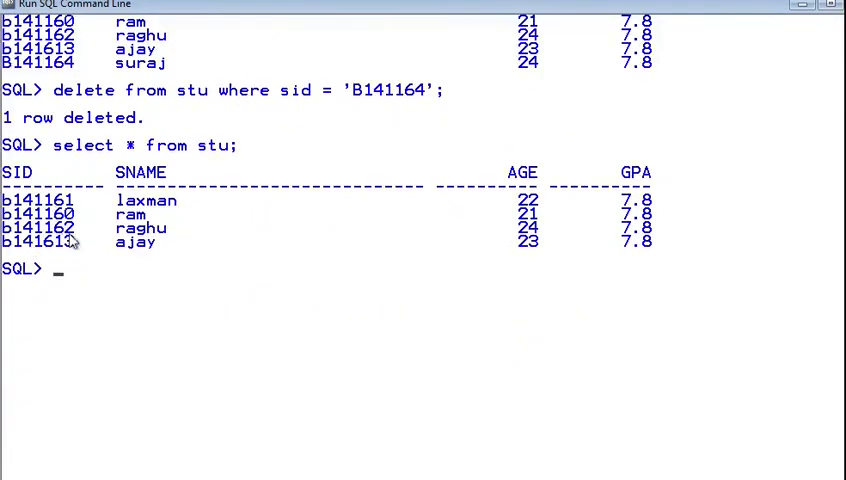
mouse_move(184, 76)
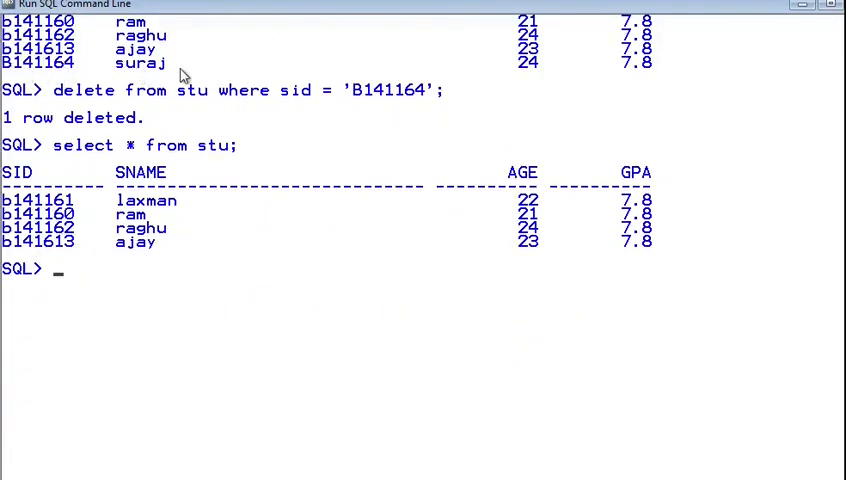
mouse_move(428, 302)
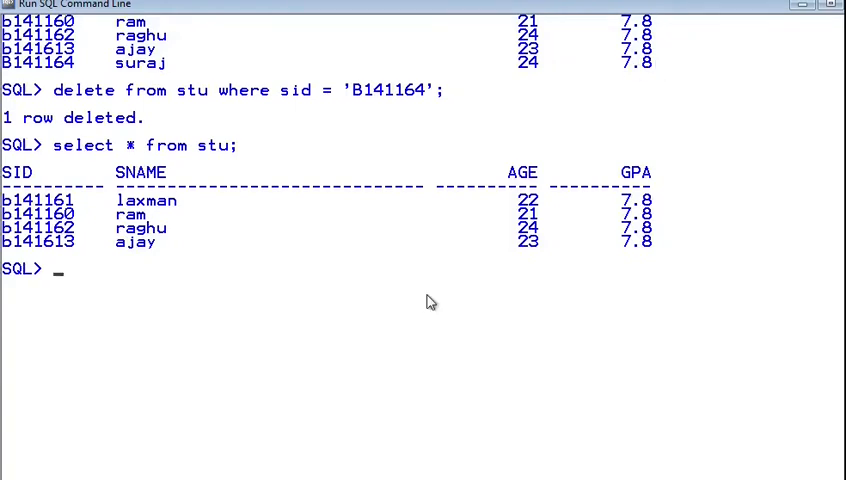
mouse_move(376, 254)
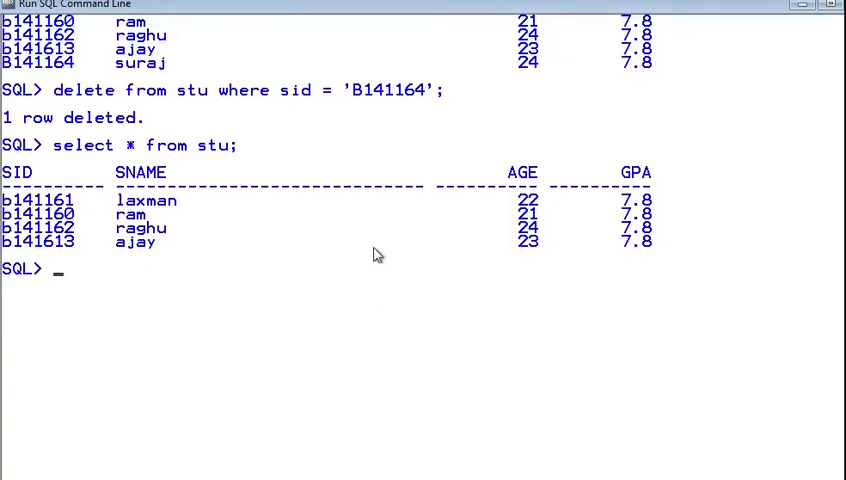
Step: Delete all remaining rows from stu so select * reports no rows selected
text(delete from stu w)
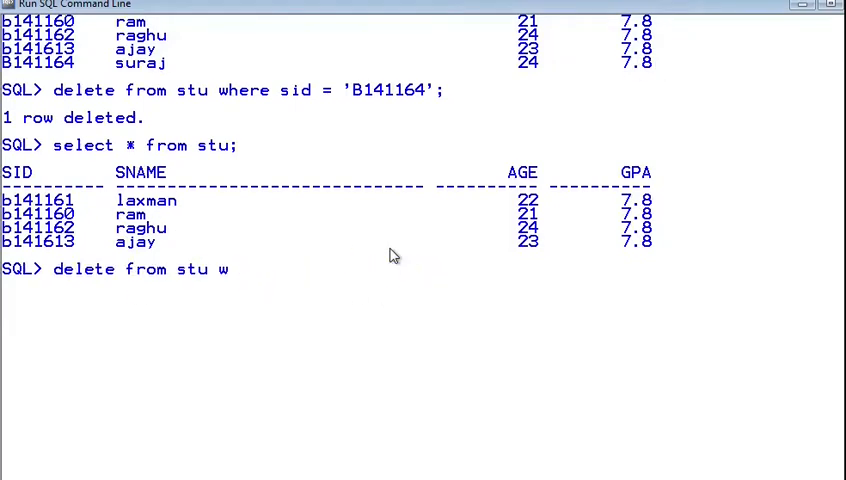
key(Return)
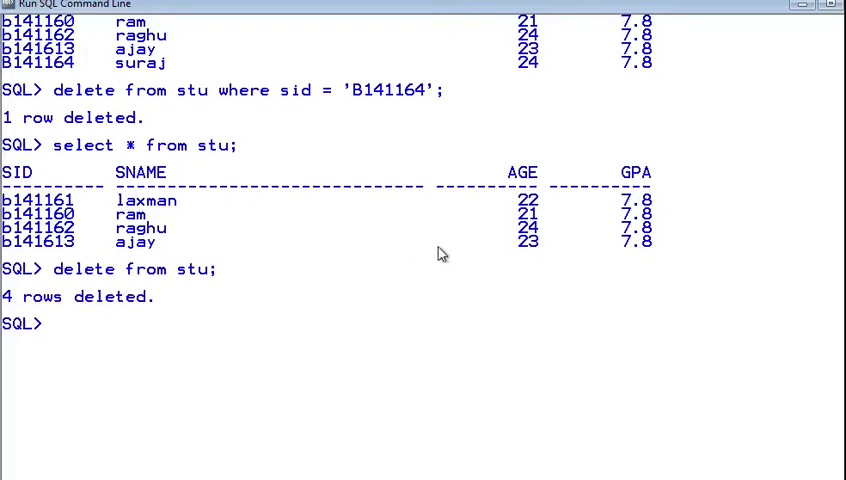
scroll(up, 3)
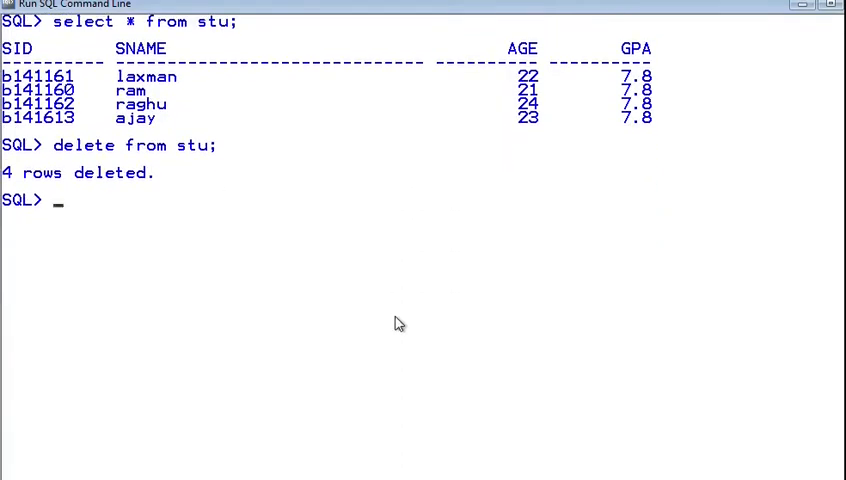
text(select * from stu;)
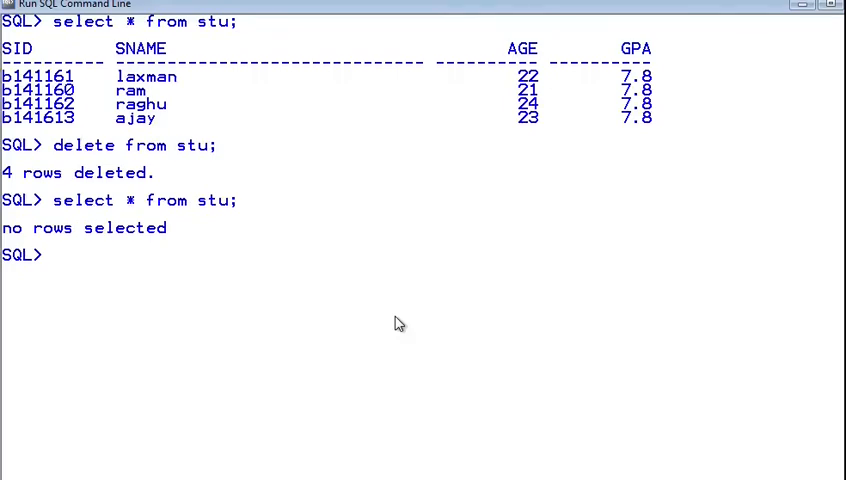
text(desc stu;)
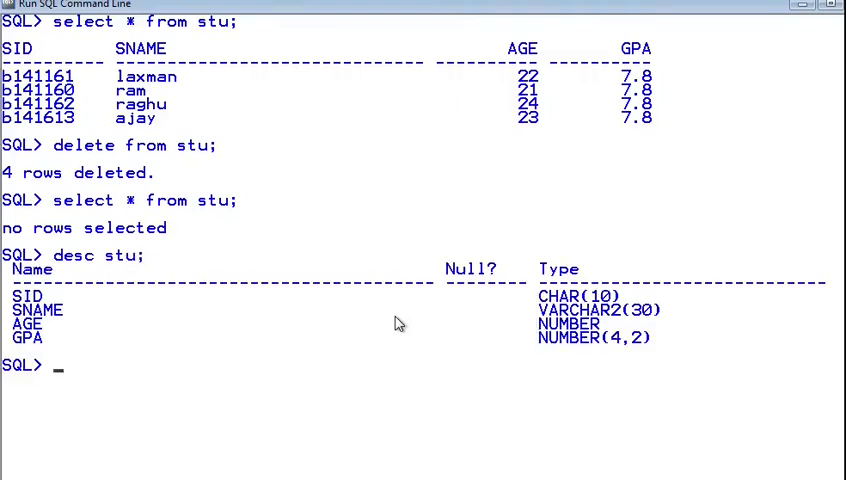
mouse_move(194, 190)
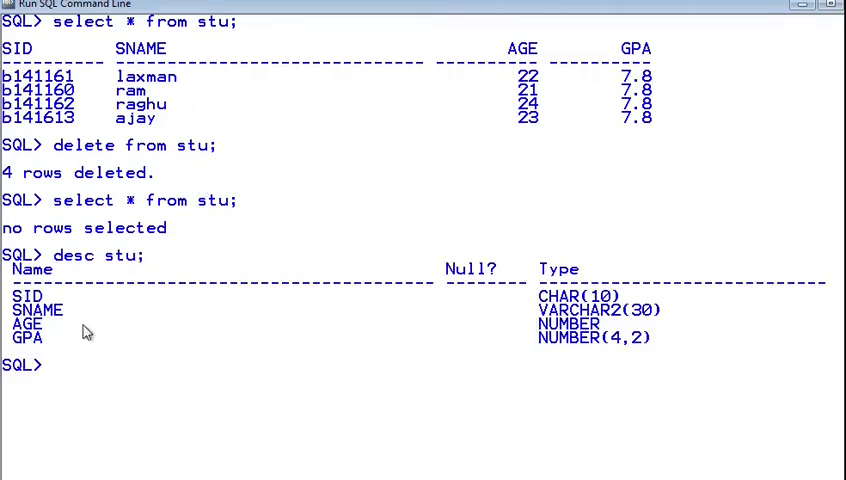
mouse_move(44, 338)
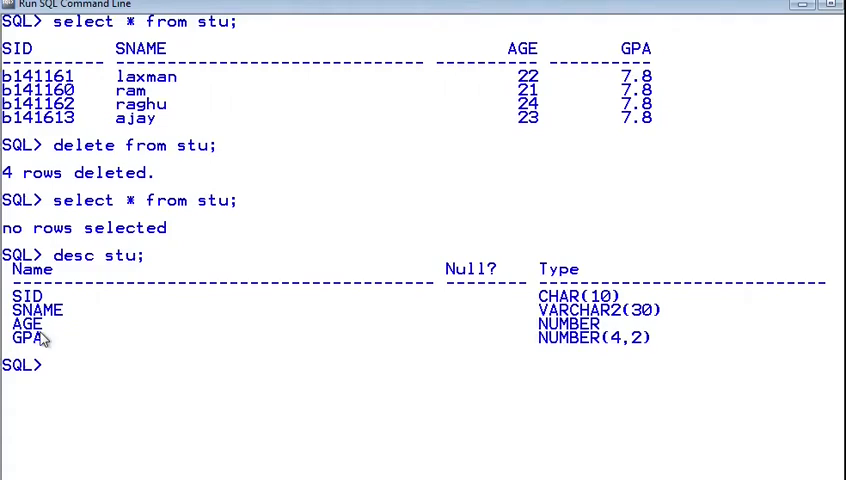
mouse_move(50, 298)
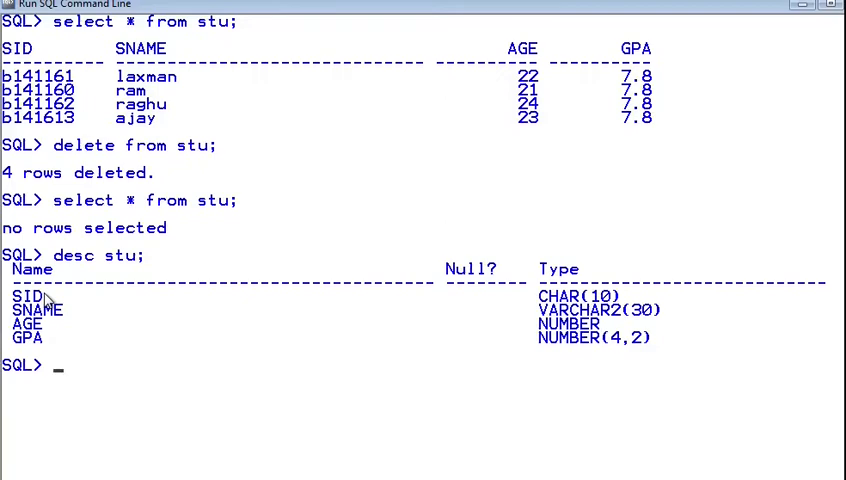
Step: View the desc stu output: SID CHAR(10), SNAME VARCHAR2(30), AGE NUMBER, GPA NUMBER(4,2)
scroll(down, 3)
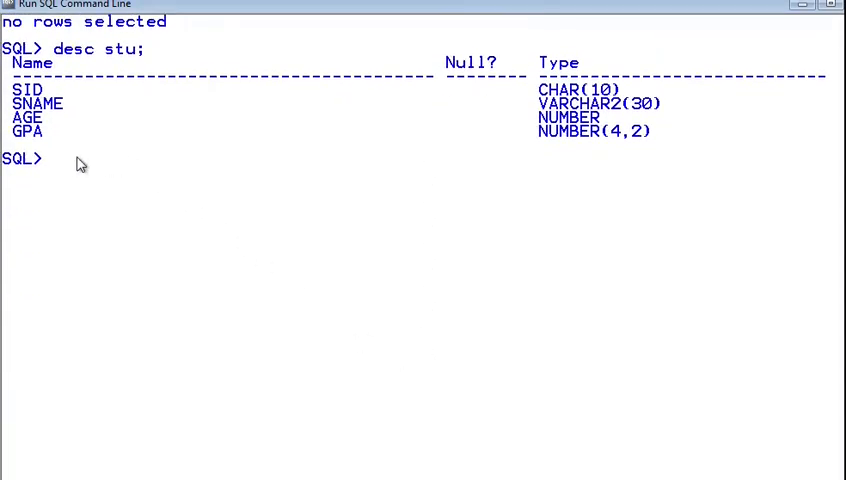
mouse_move(40, 140)
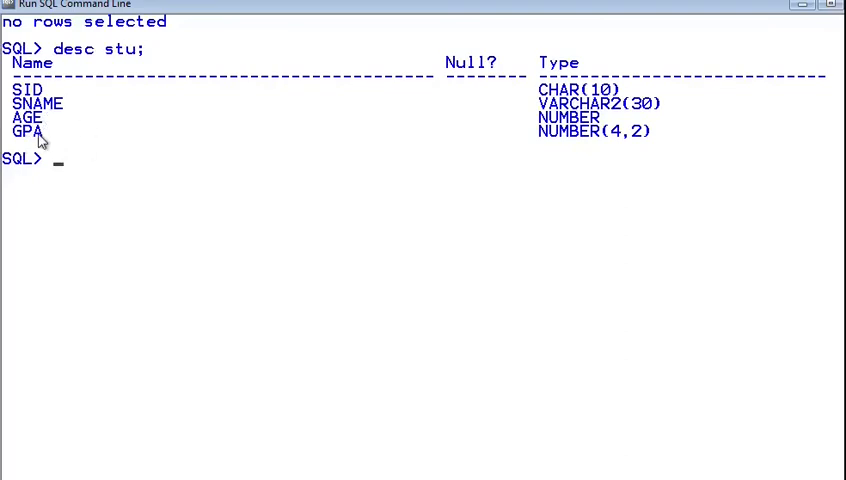
mouse_move(56, 168)
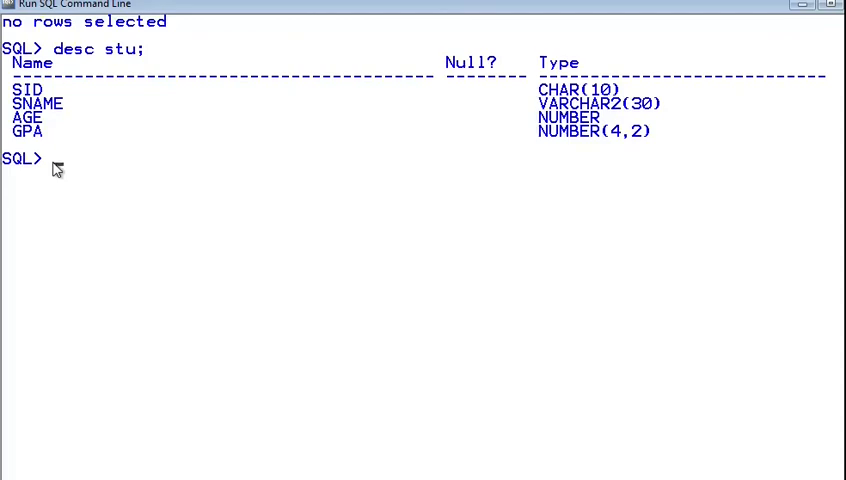
mouse_move(60, 168)
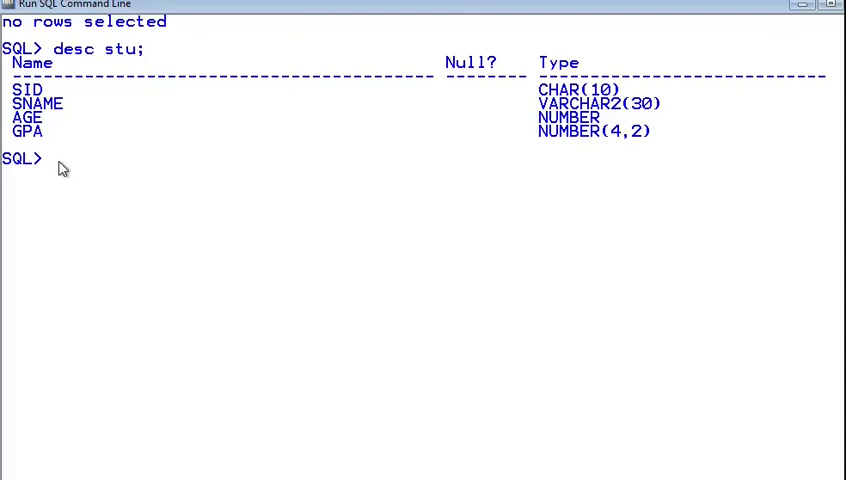